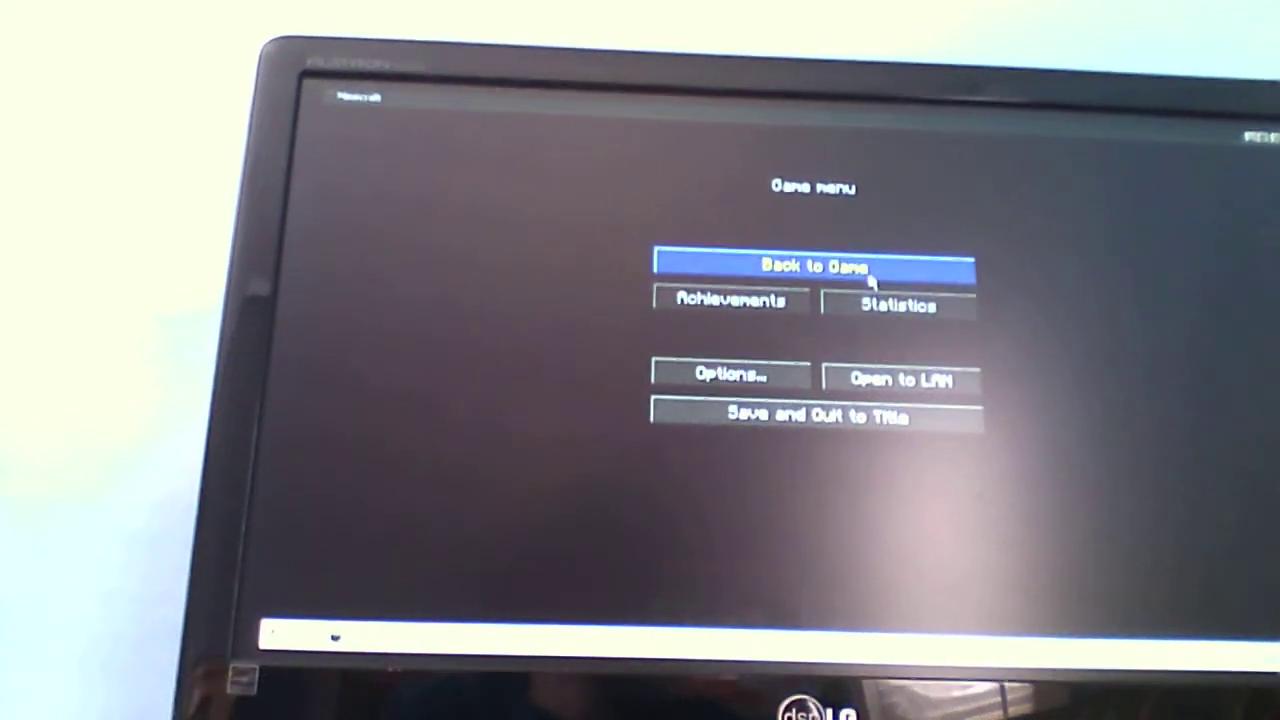
# Step: Turn Smooth Lighting off in Video Settings and go back to the game
pyautogui.click(813, 265)
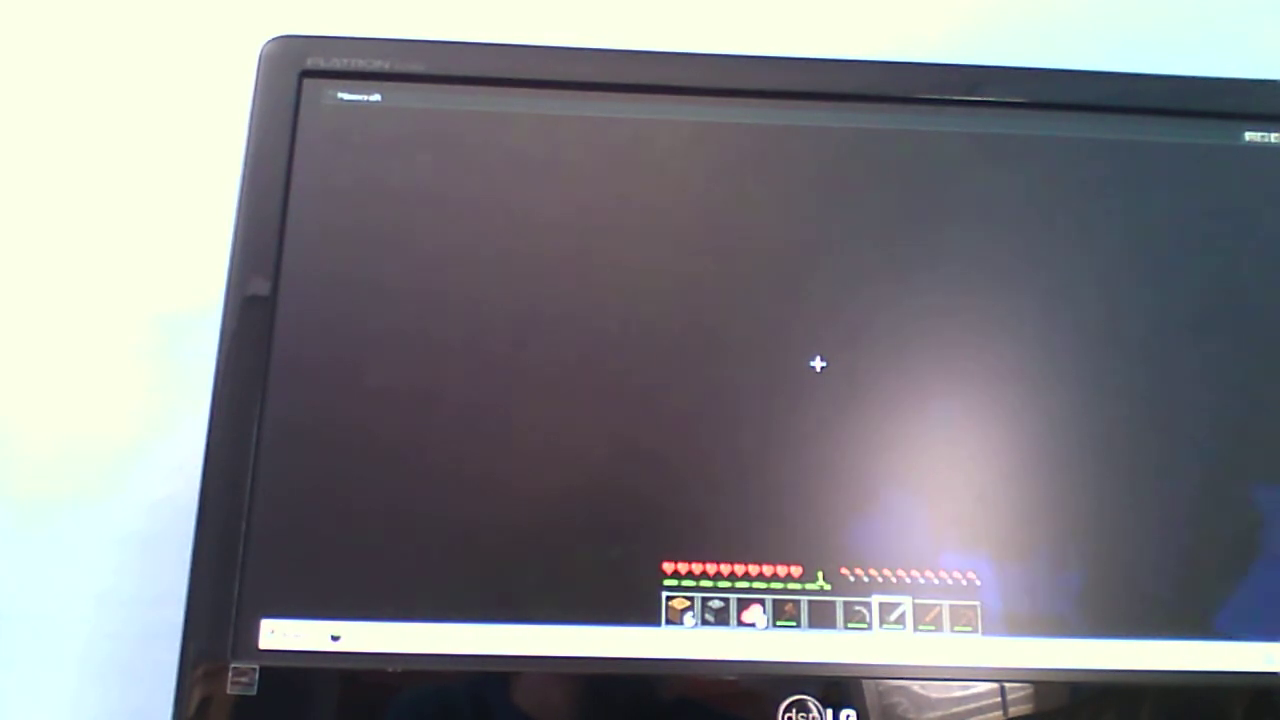
pyautogui.press('Escape')
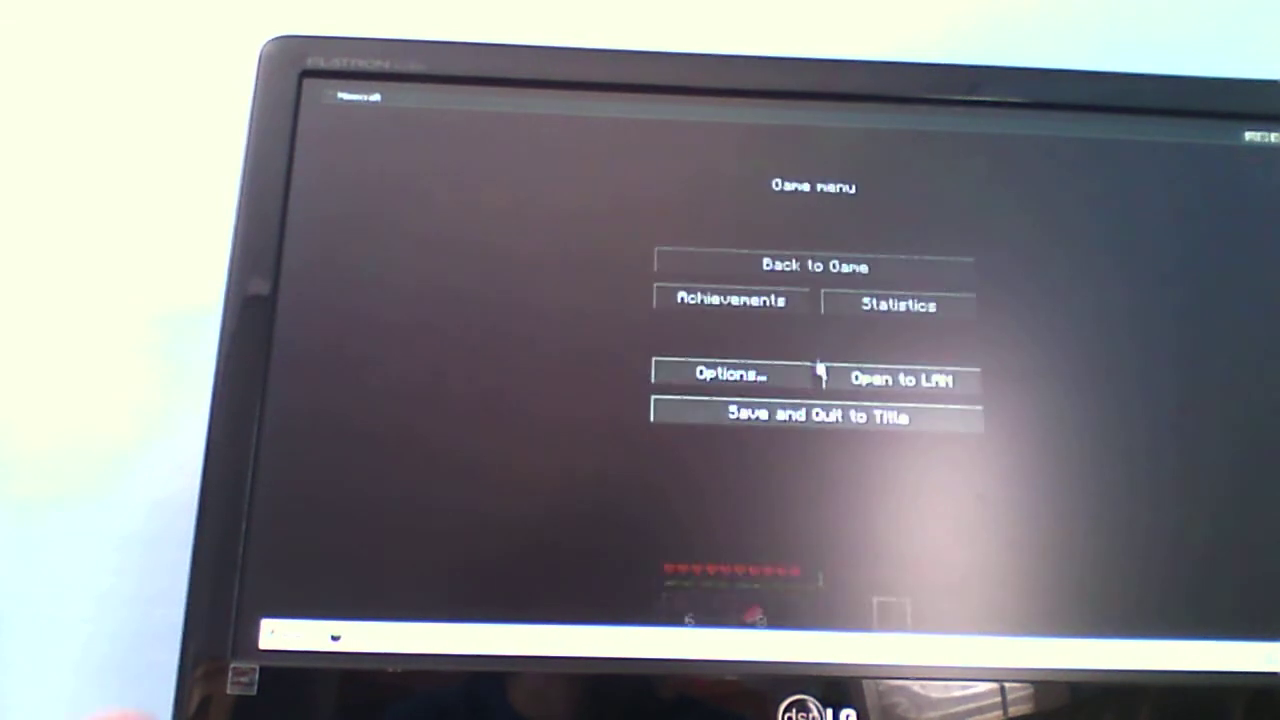
pyautogui.click(729, 373)
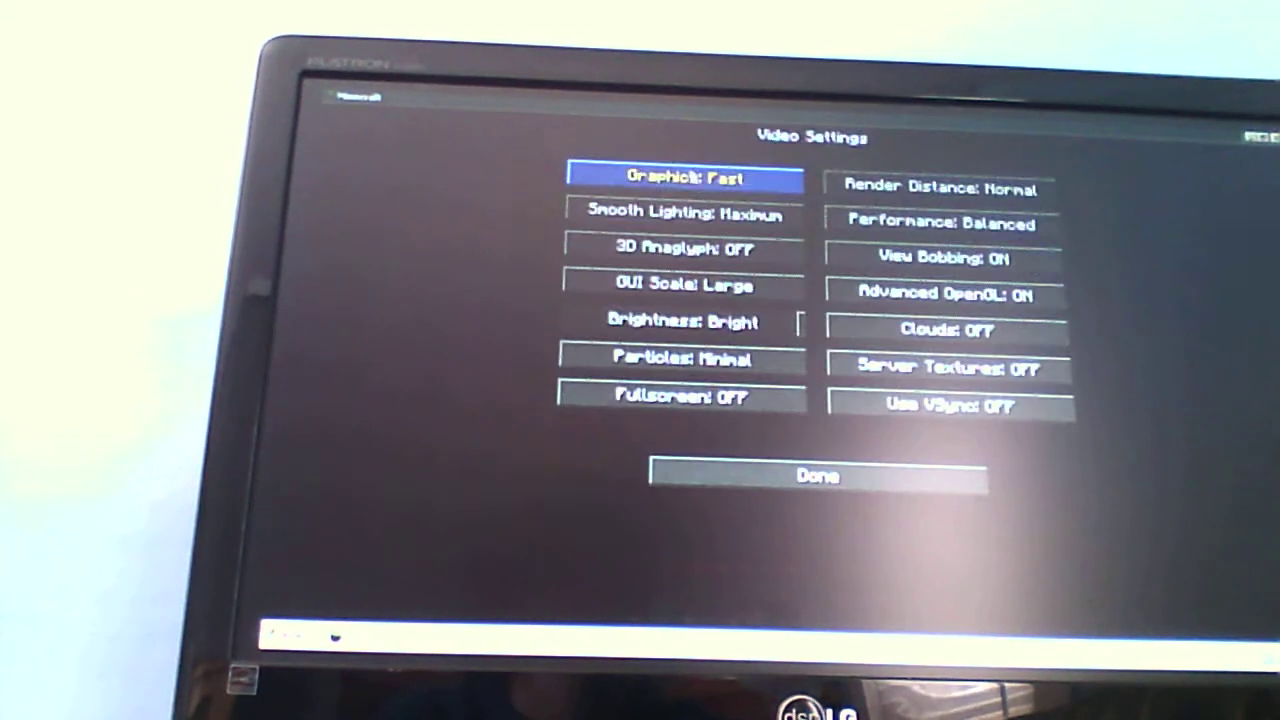
pyautogui.click(683, 214)
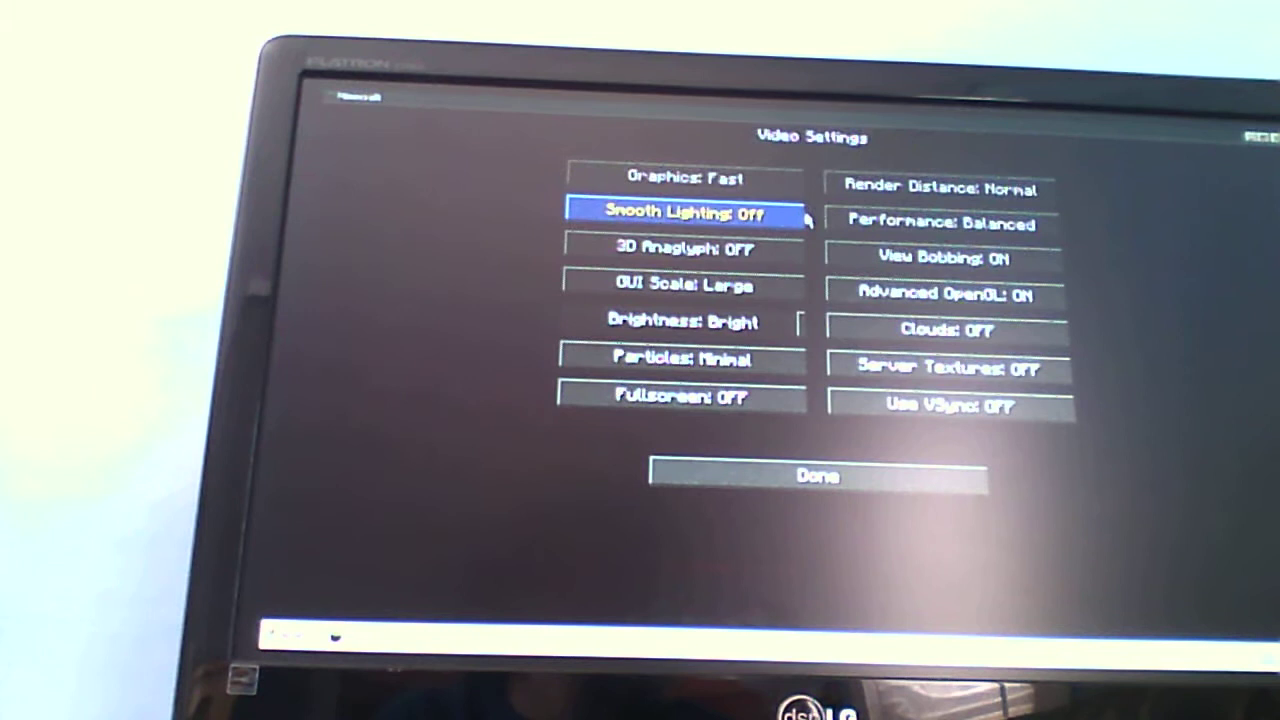
pyautogui.click(816, 476)
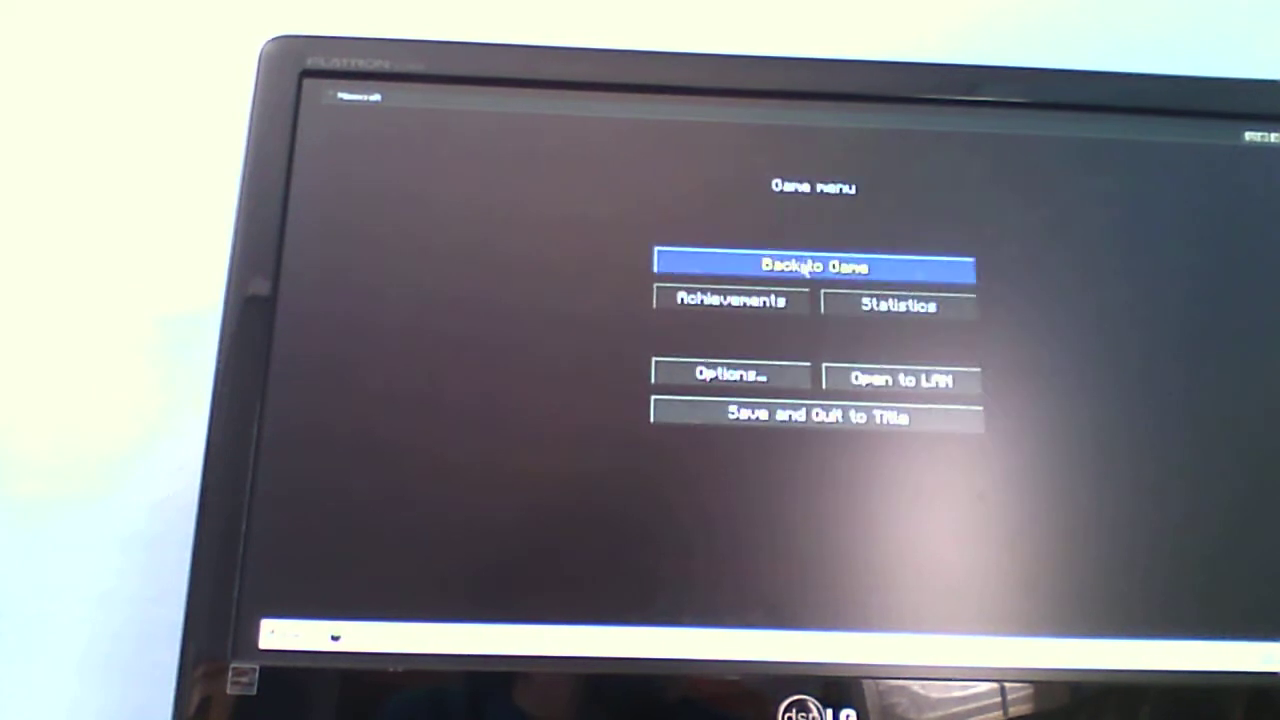
pyautogui.click(814, 265)
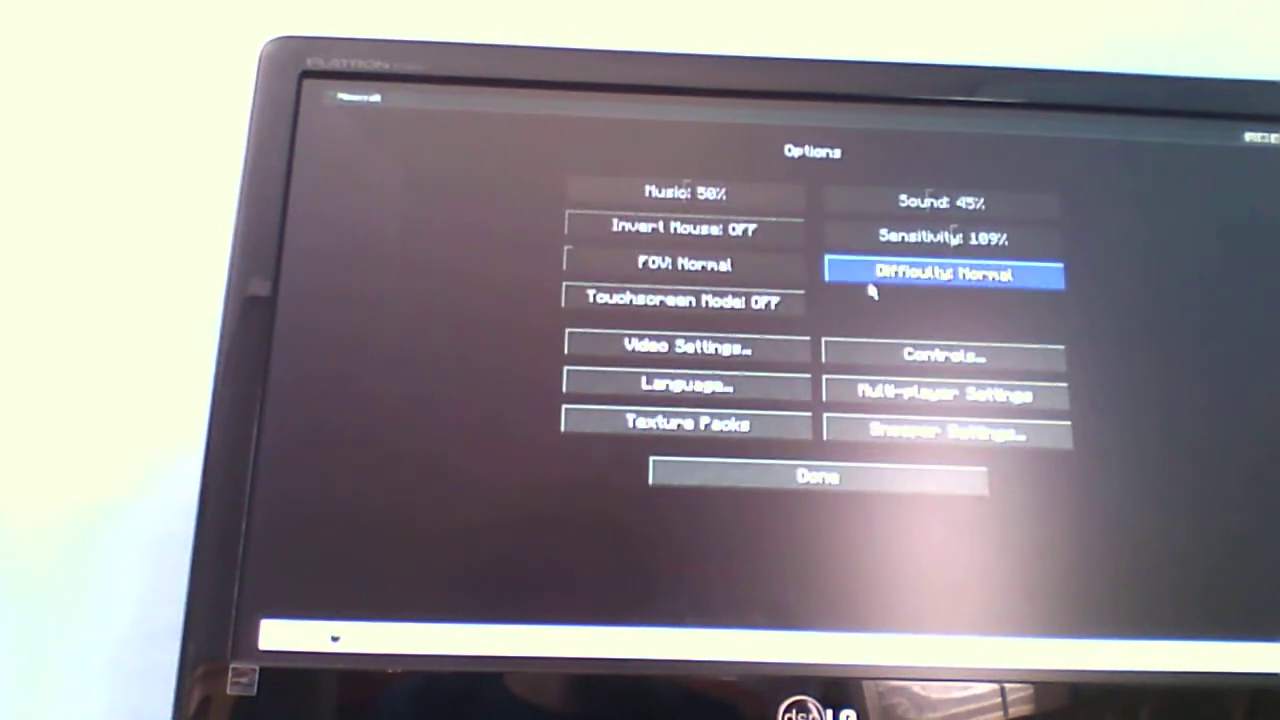
# Step: Cycle the Difficulty option to Hard and close the options with Done
pyautogui.click(817, 477)
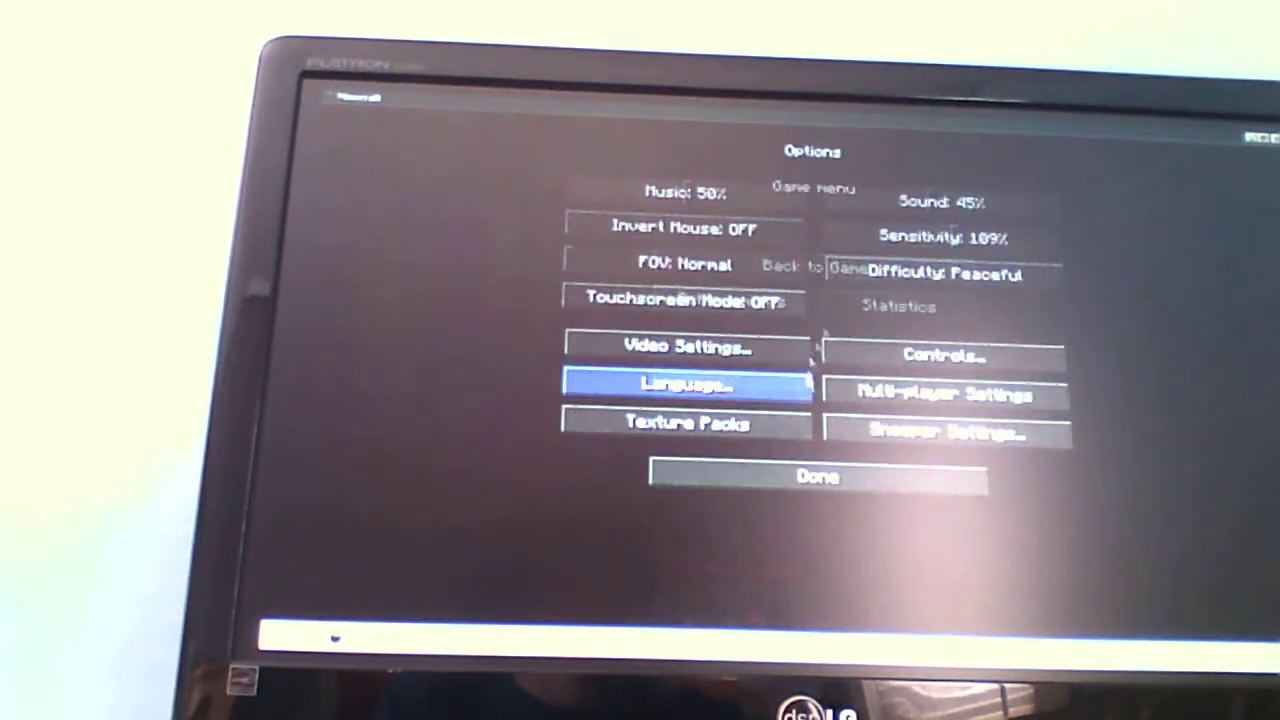
pyautogui.click(940, 274)
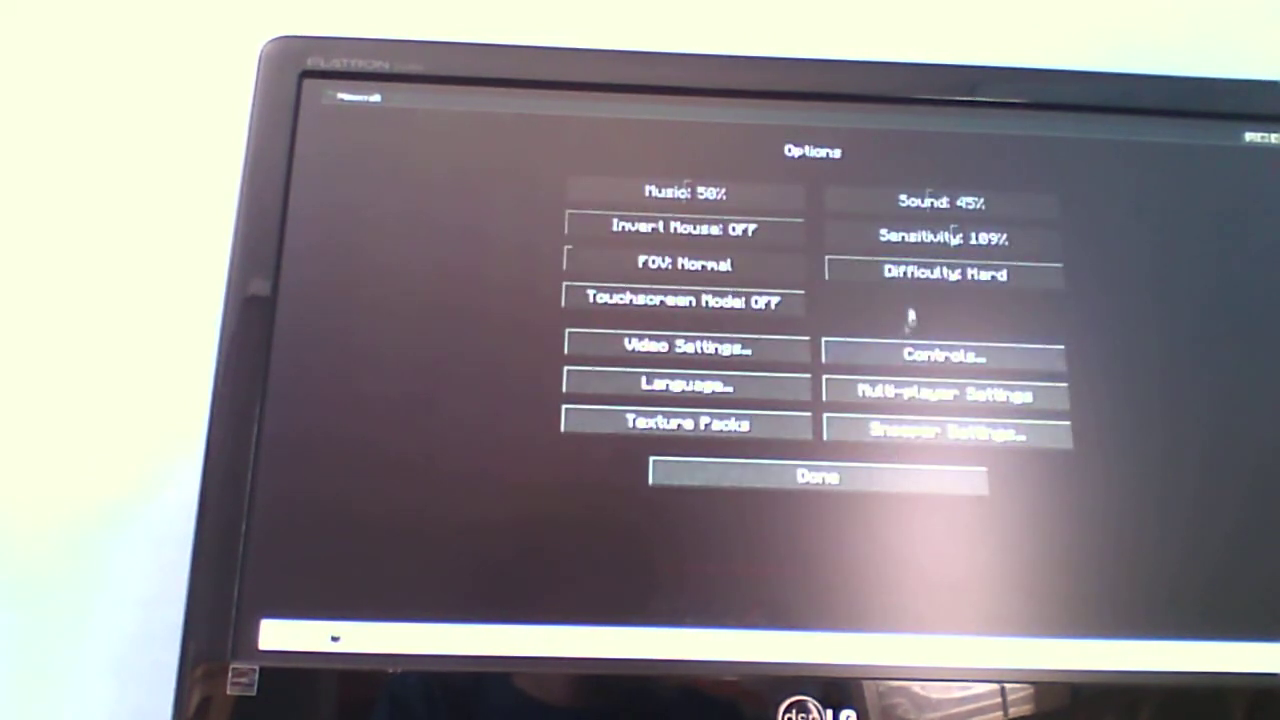
pyautogui.click(817, 477)
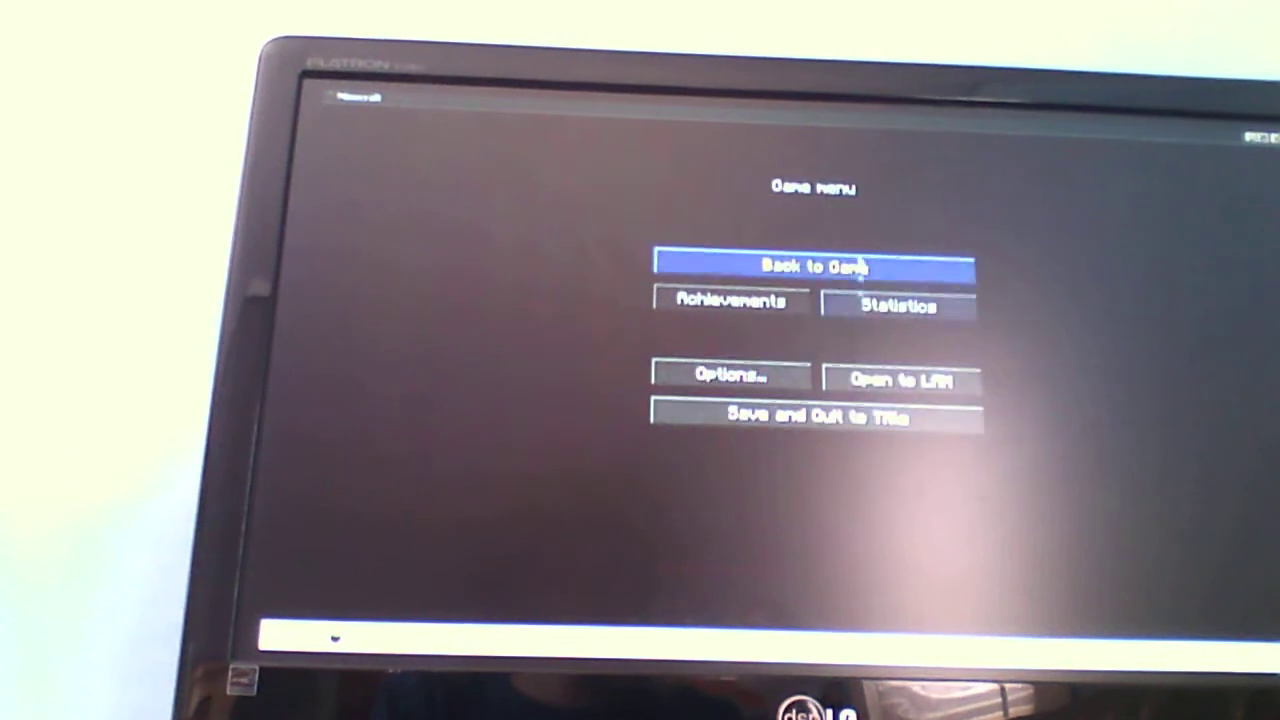
pyautogui.click(813, 265)
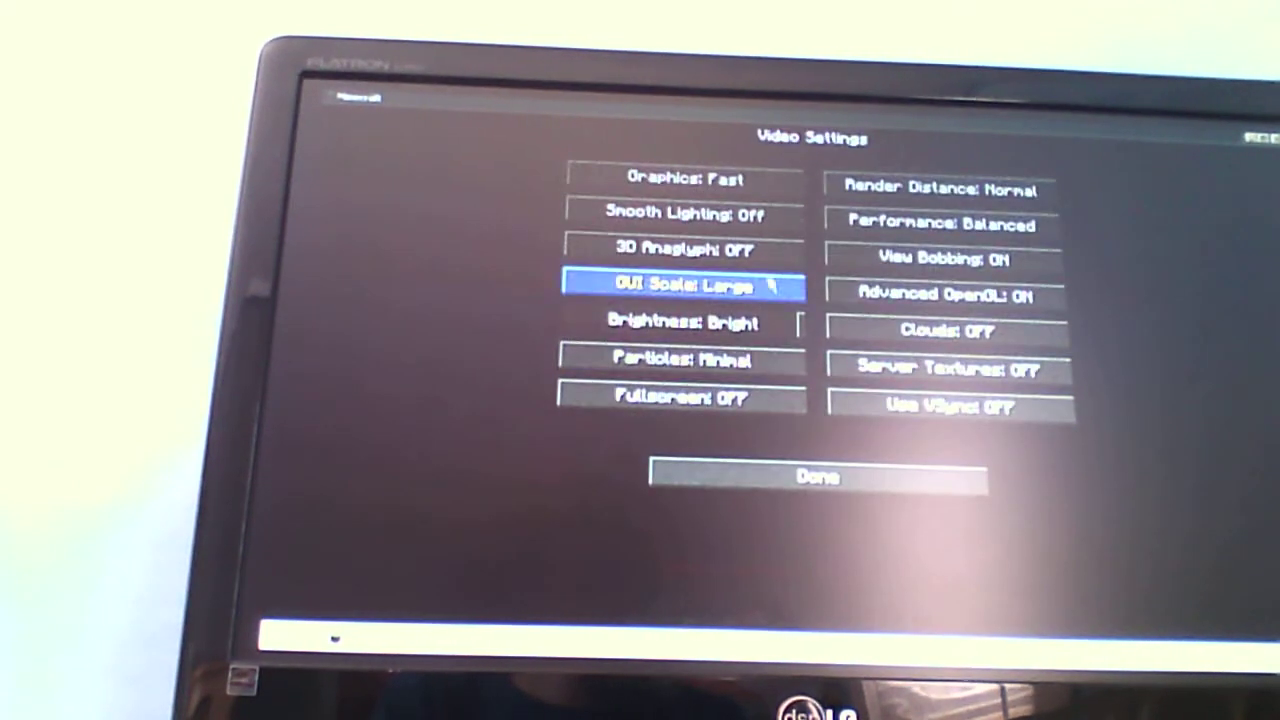
pyautogui.moveTo(940, 189)
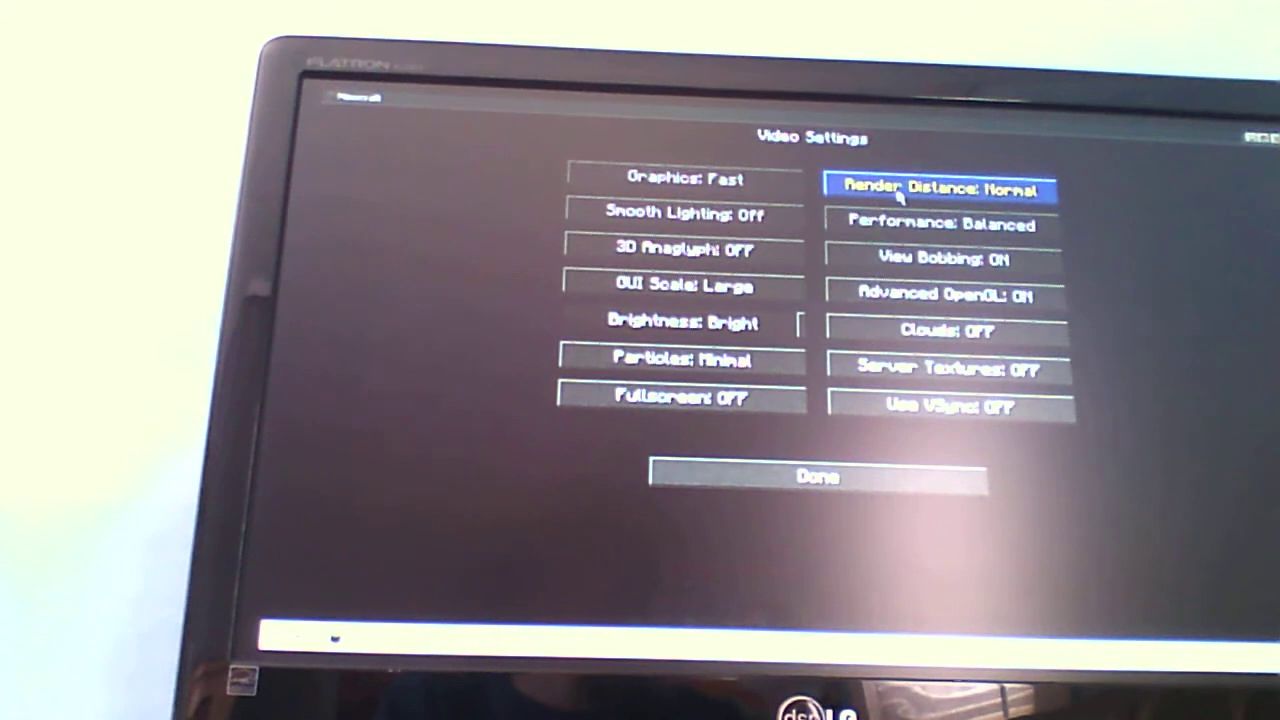
pyautogui.moveTo(942, 258)
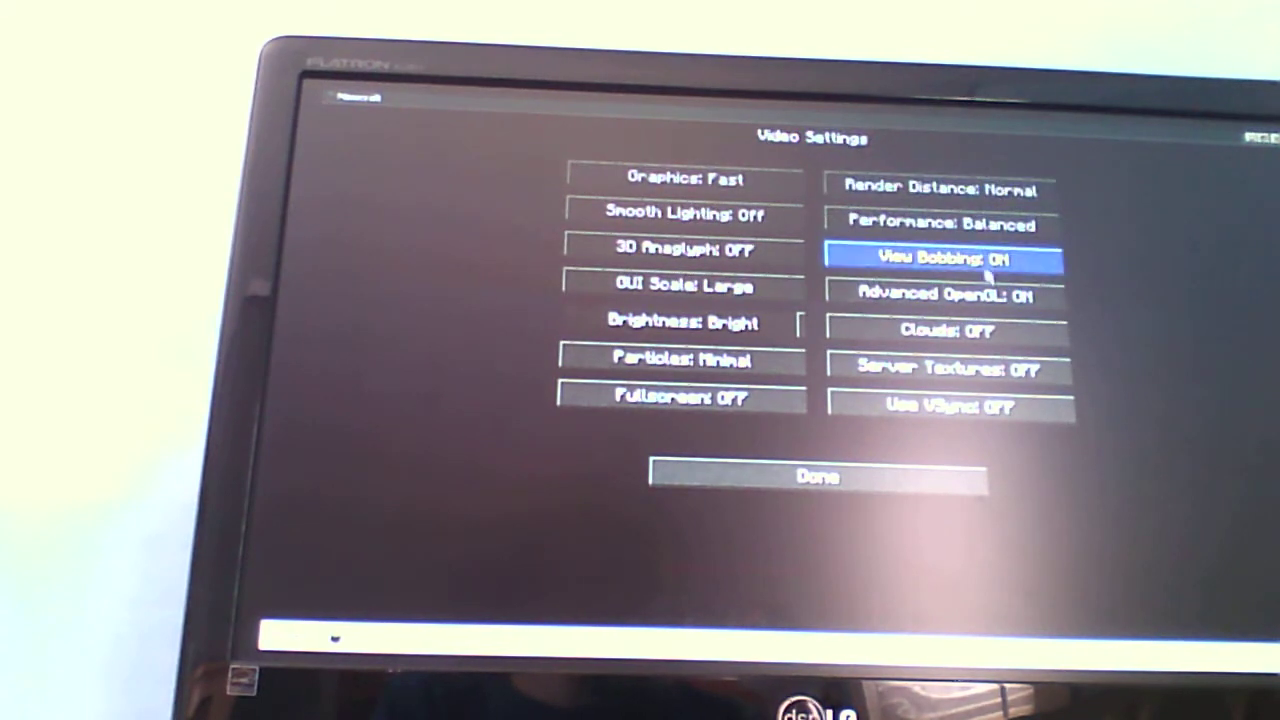
pyautogui.moveTo(945, 369)
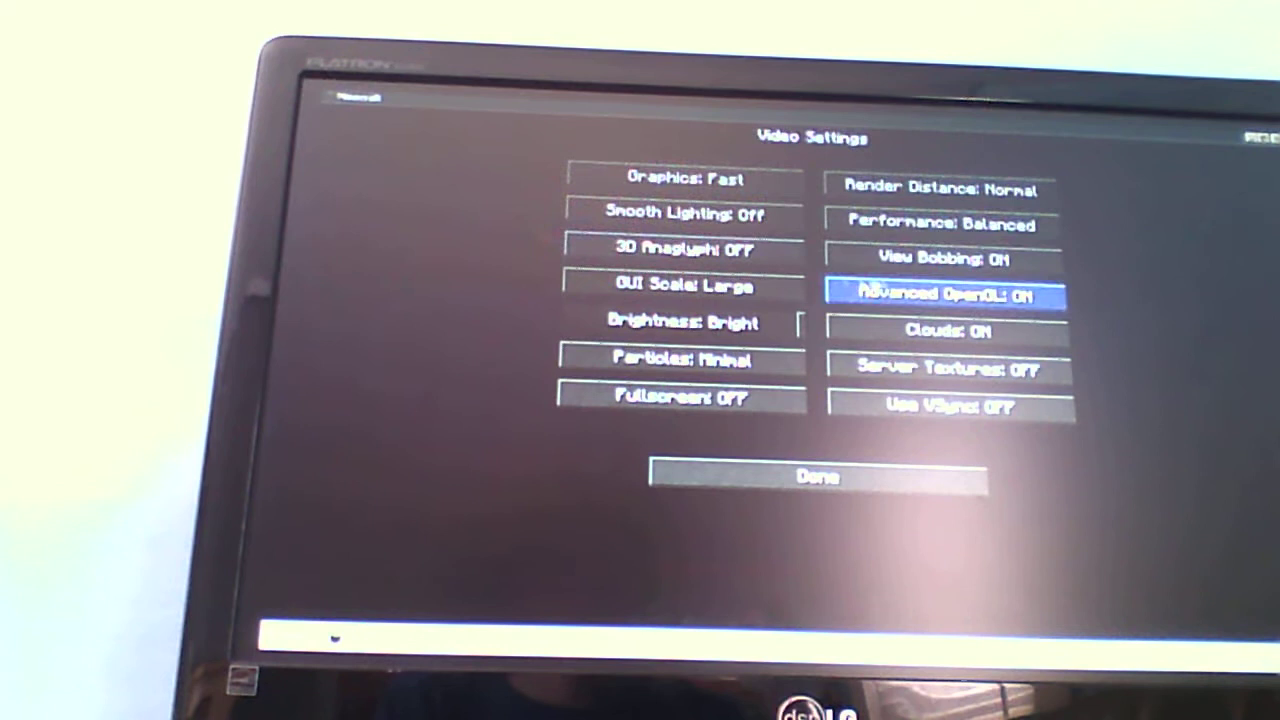
# Step: Cycle the Difficulty option in the game options to Peaceful
pyautogui.click(817, 477)
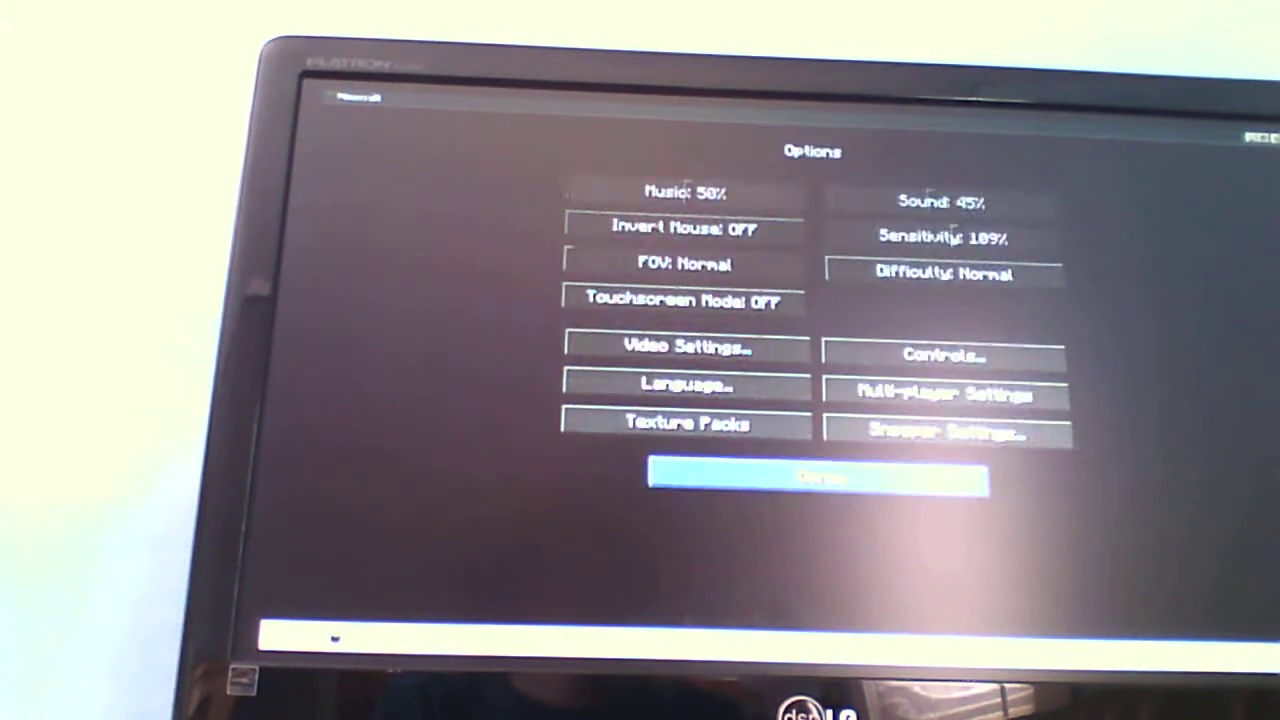
pyautogui.click(817, 478)
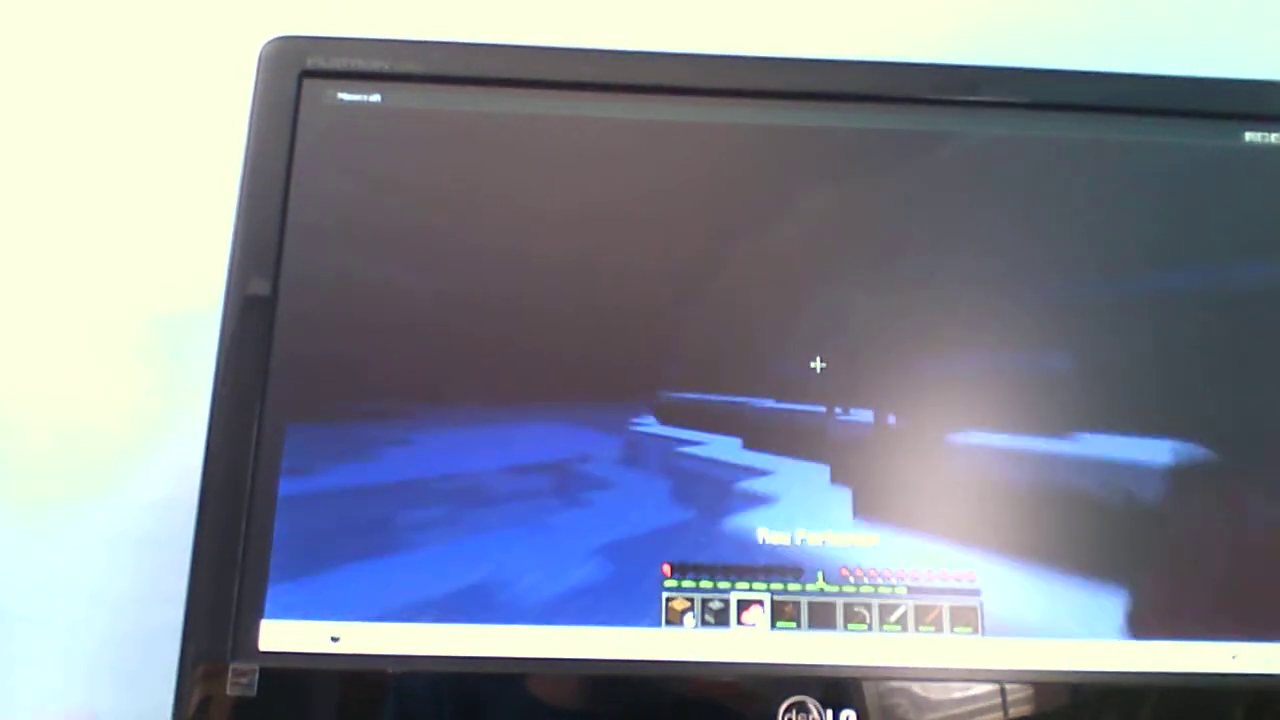
# Step: Raise the difficulty from Peaceful to Easy and resume playing
pyautogui.press('Escape')
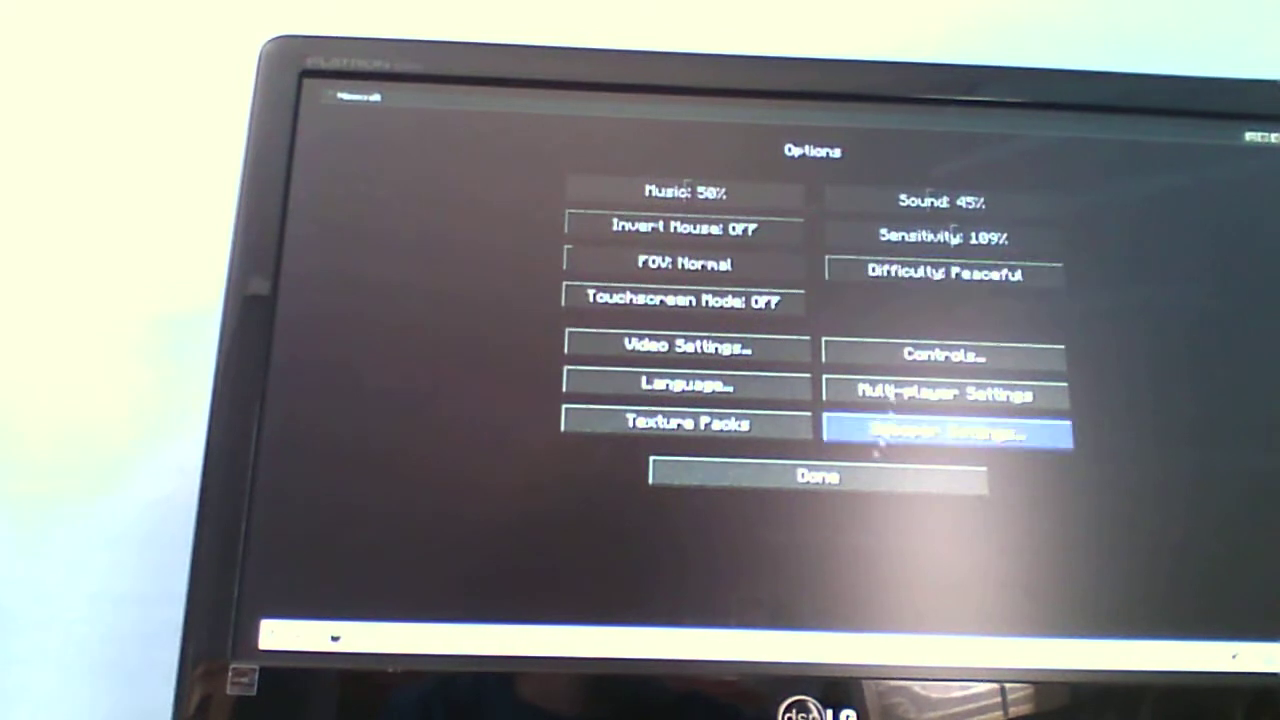
pyautogui.click(814, 477)
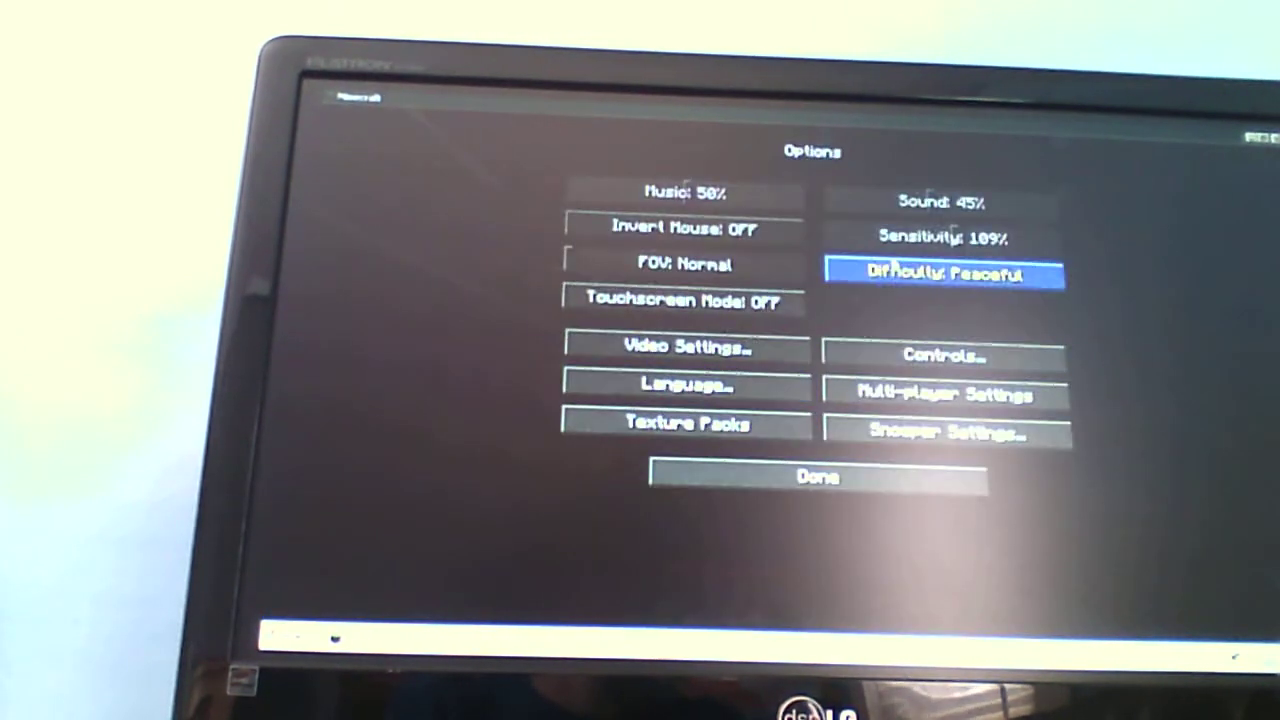
pyautogui.click(942, 274)
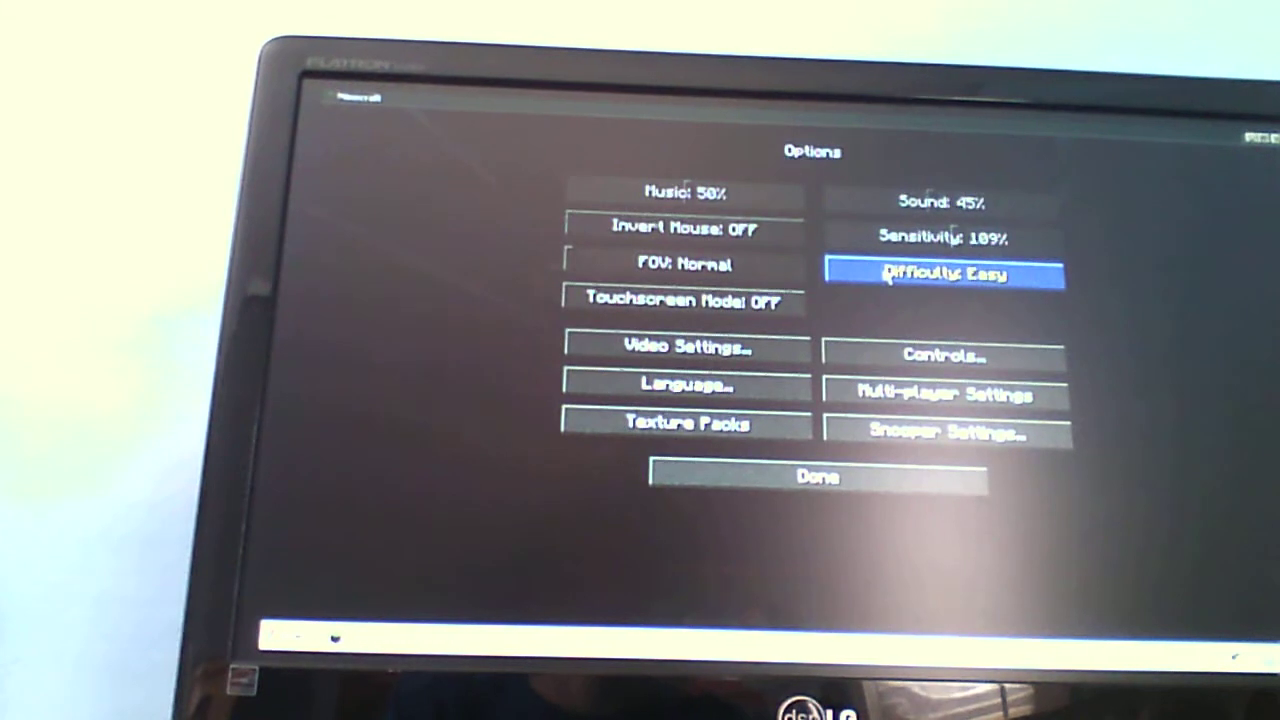
pyautogui.click(817, 477)
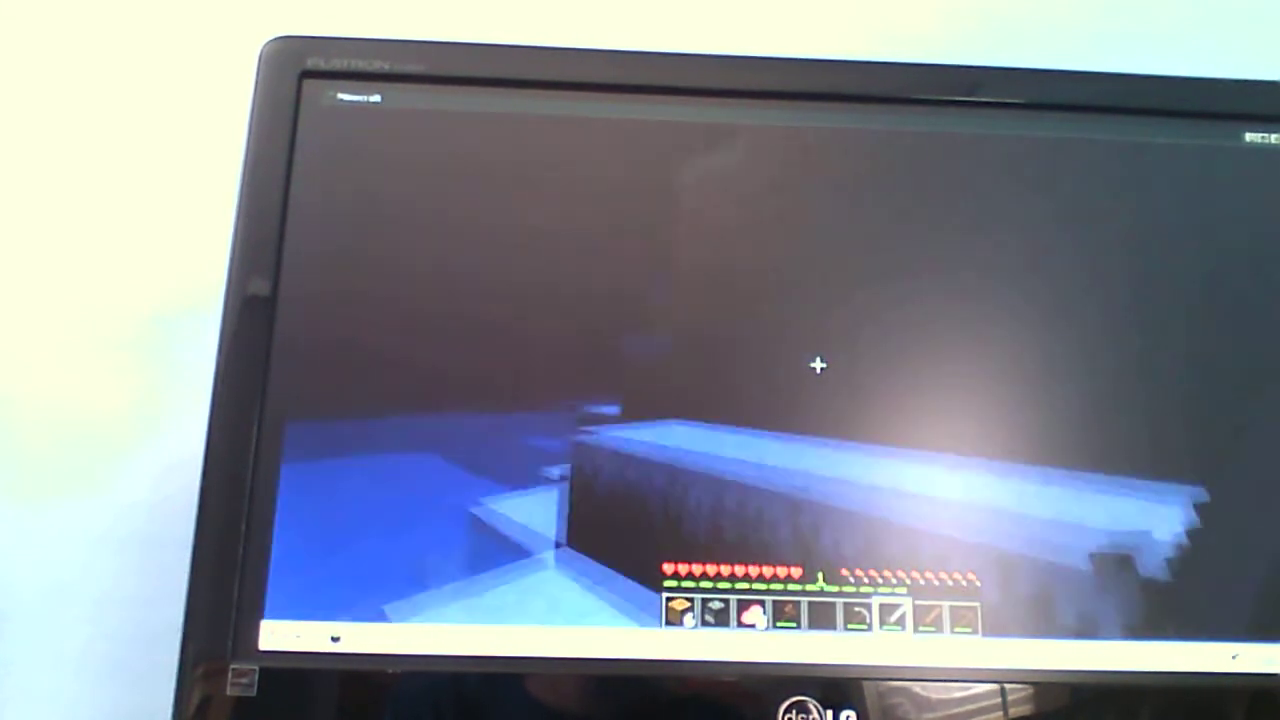
# Step: Check the inventory and crafting grid, then close it before hunting a cow
pyautogui.press('e')
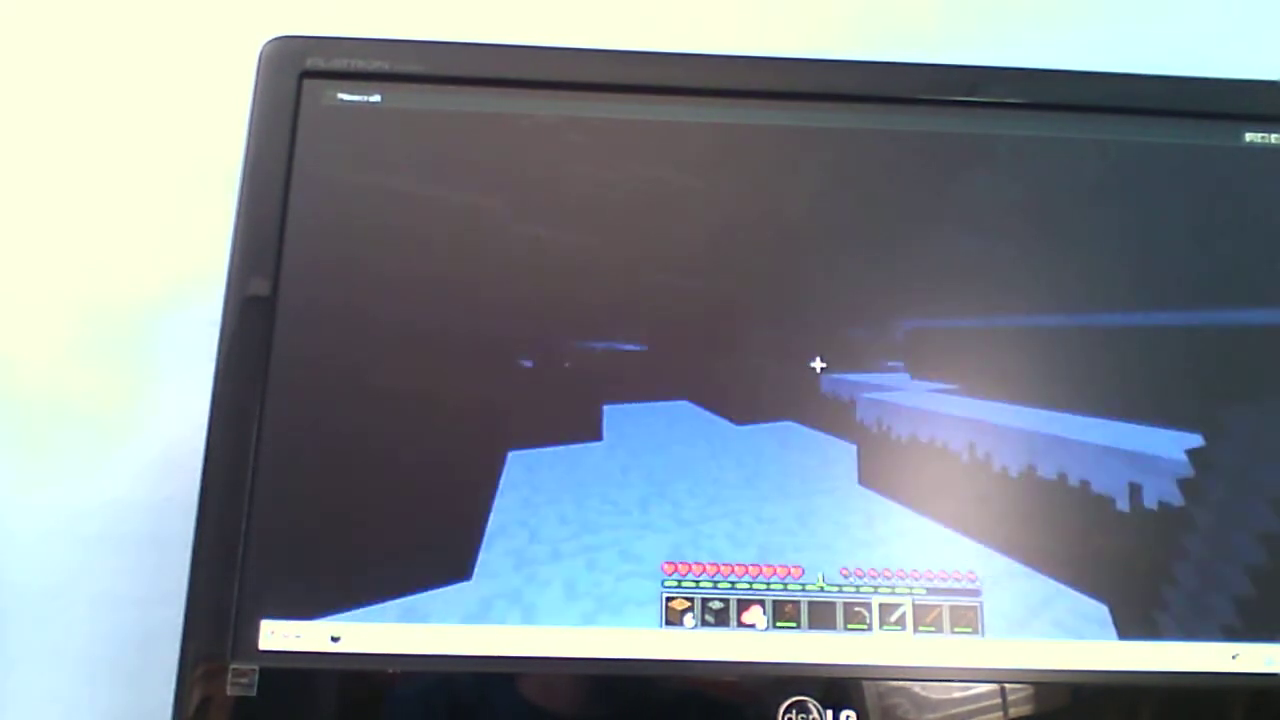
pyautogui.press('e')
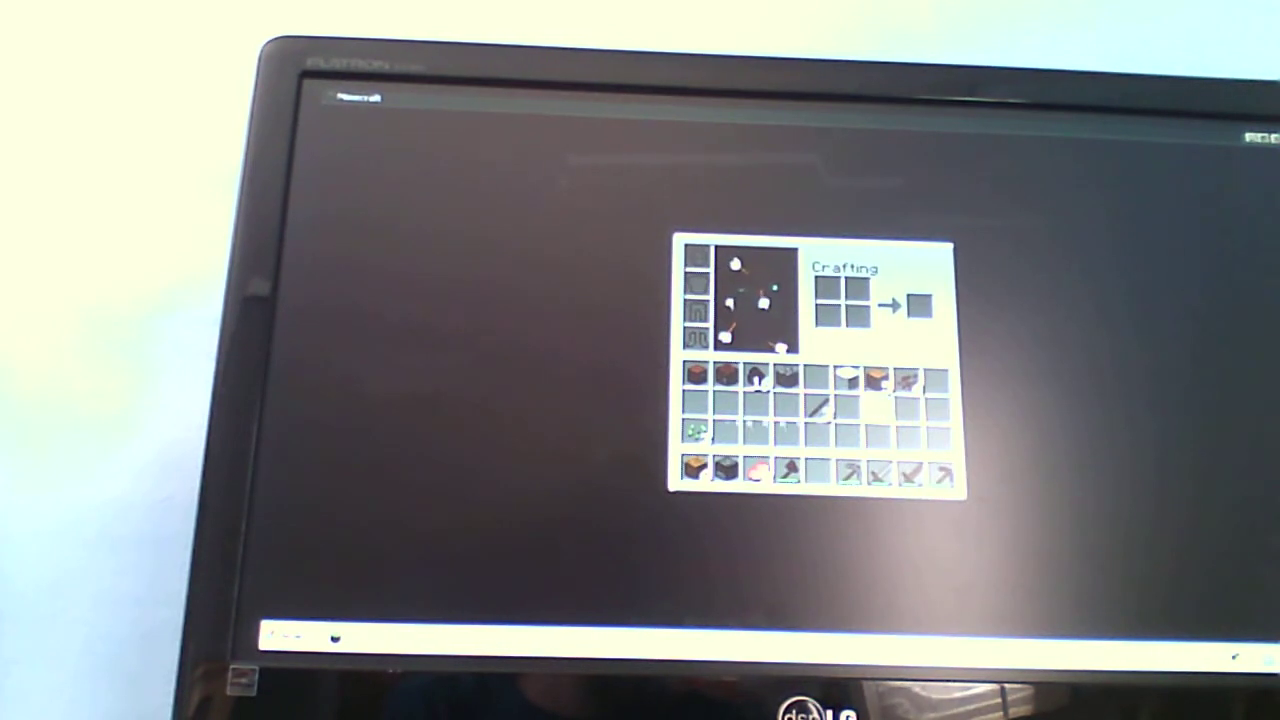
pyautogui.press('Escape')
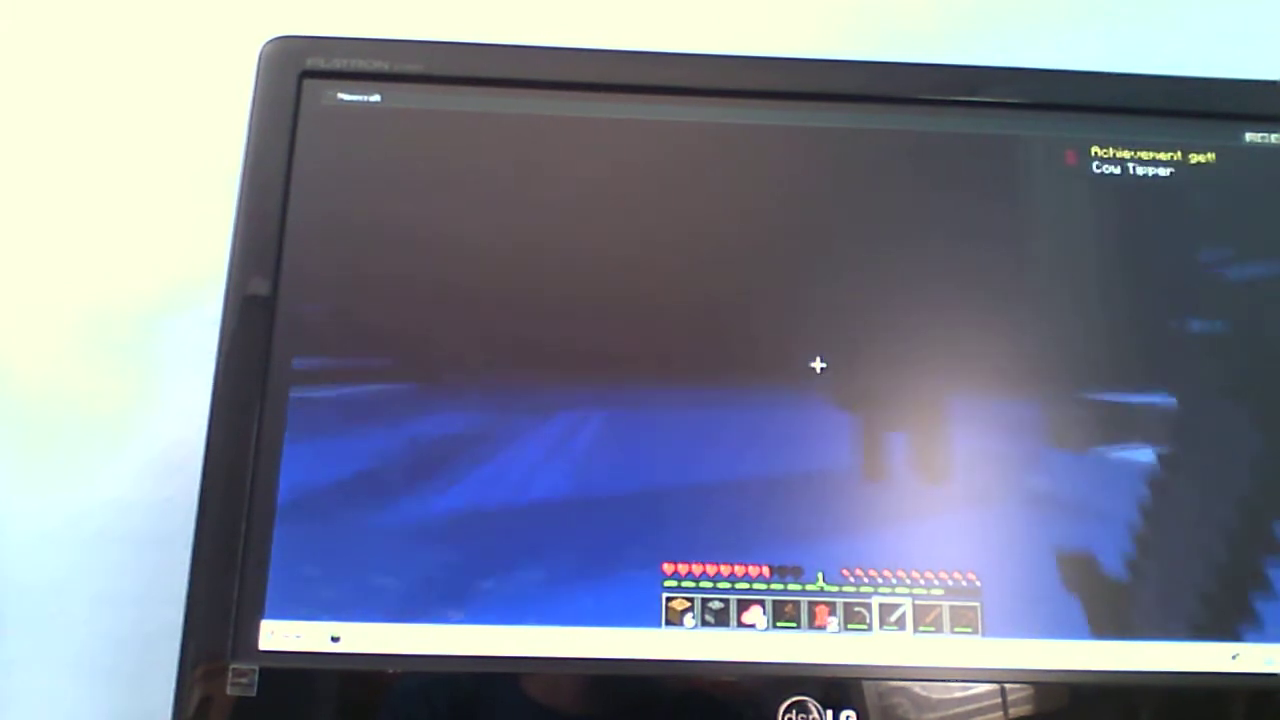
pyautogui.moveTo(818, 365)
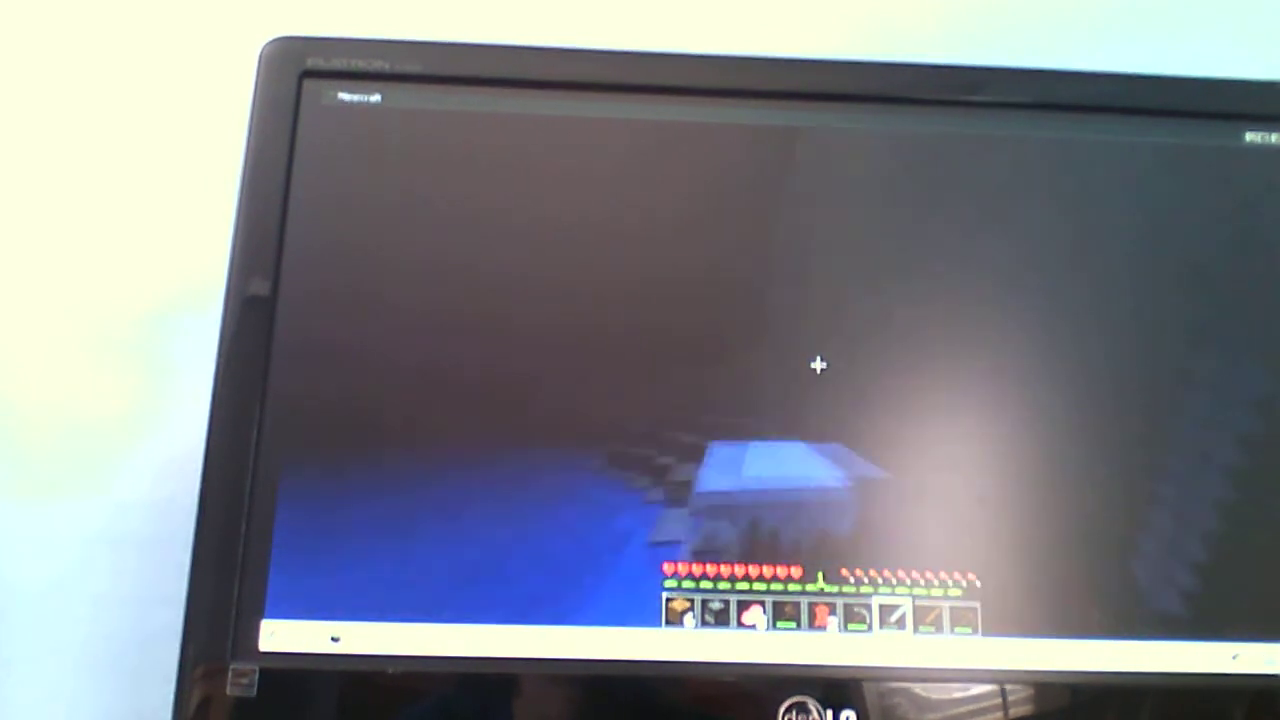
pyautogui.moveTo(817, 366)
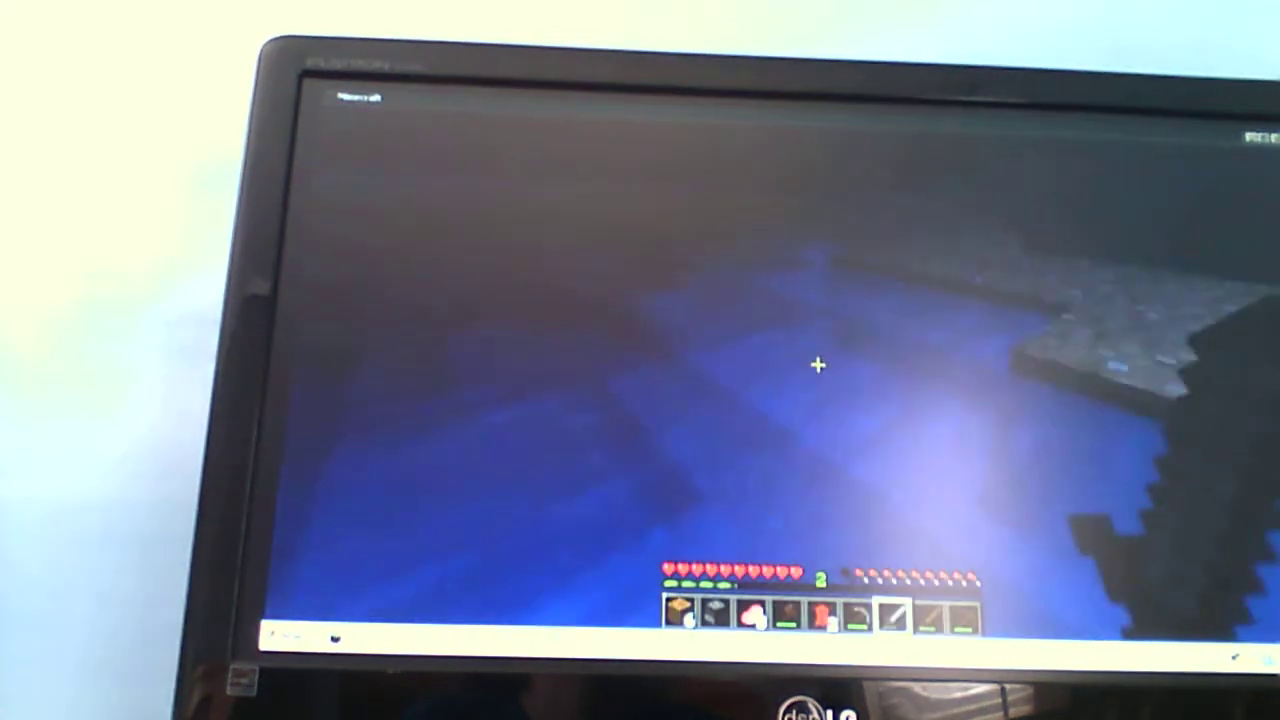
# Step: Check the inventory while waiting for sunrise over the grassy plains
pyautogui.press('e')
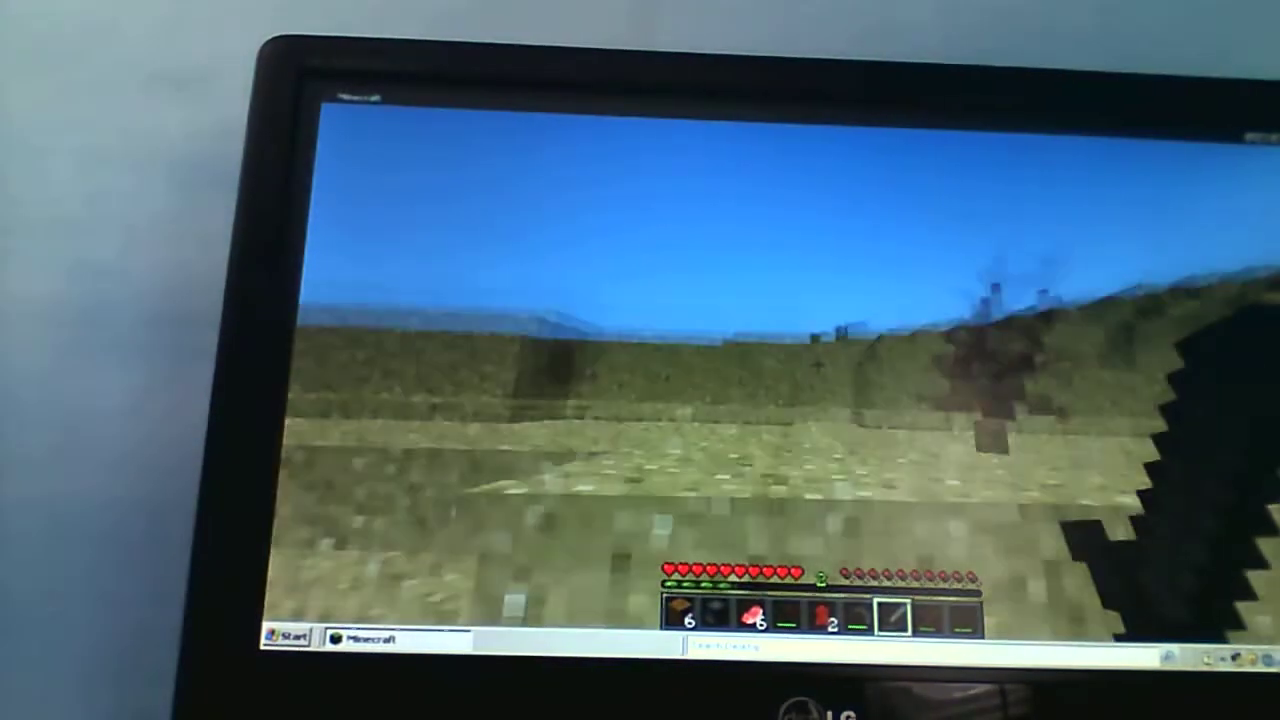
# Step: Set Render Distance to Far in Video Settings and resume play
pyautogui.press('Escape')
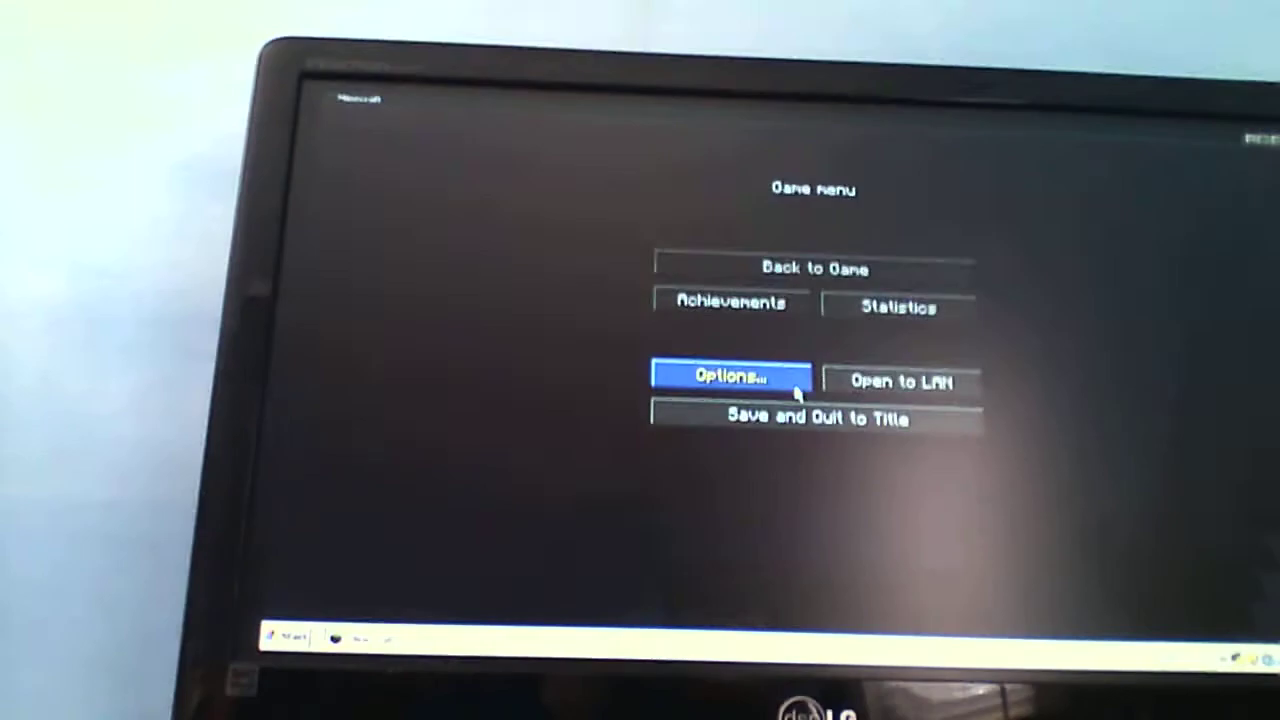
pyautogui.click(730, 375)
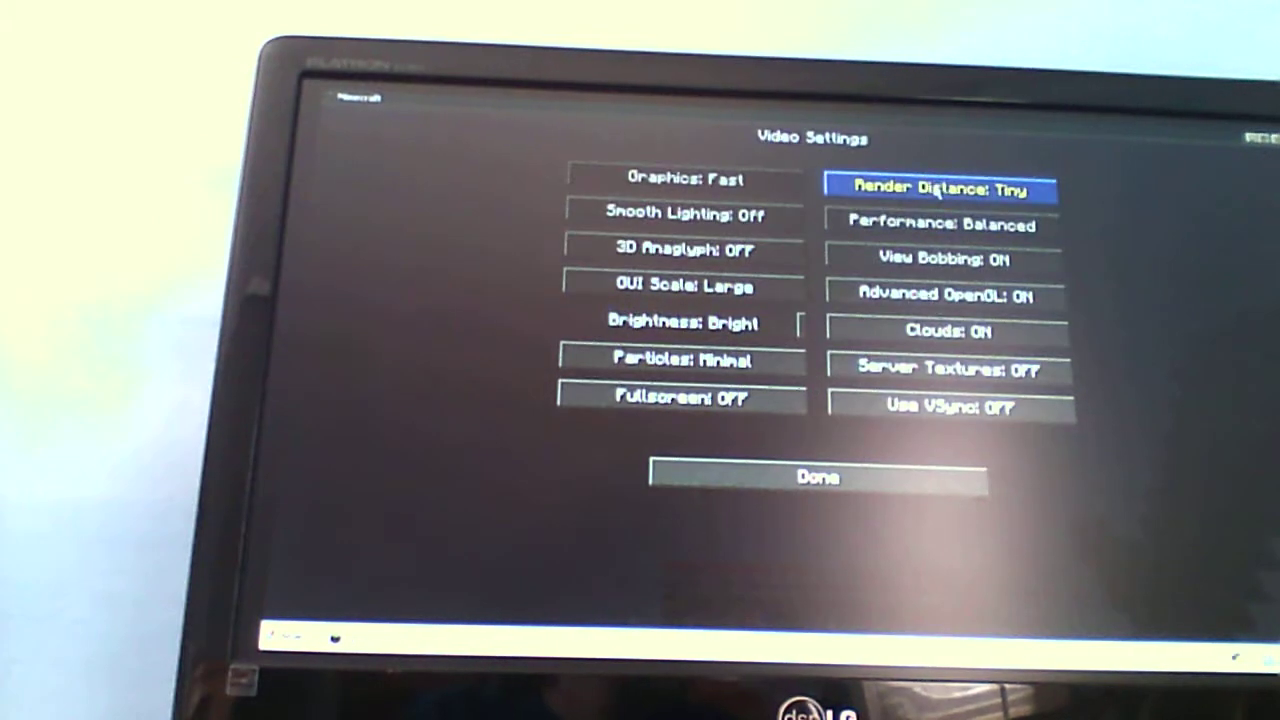
pyautogui.click(945, 187)
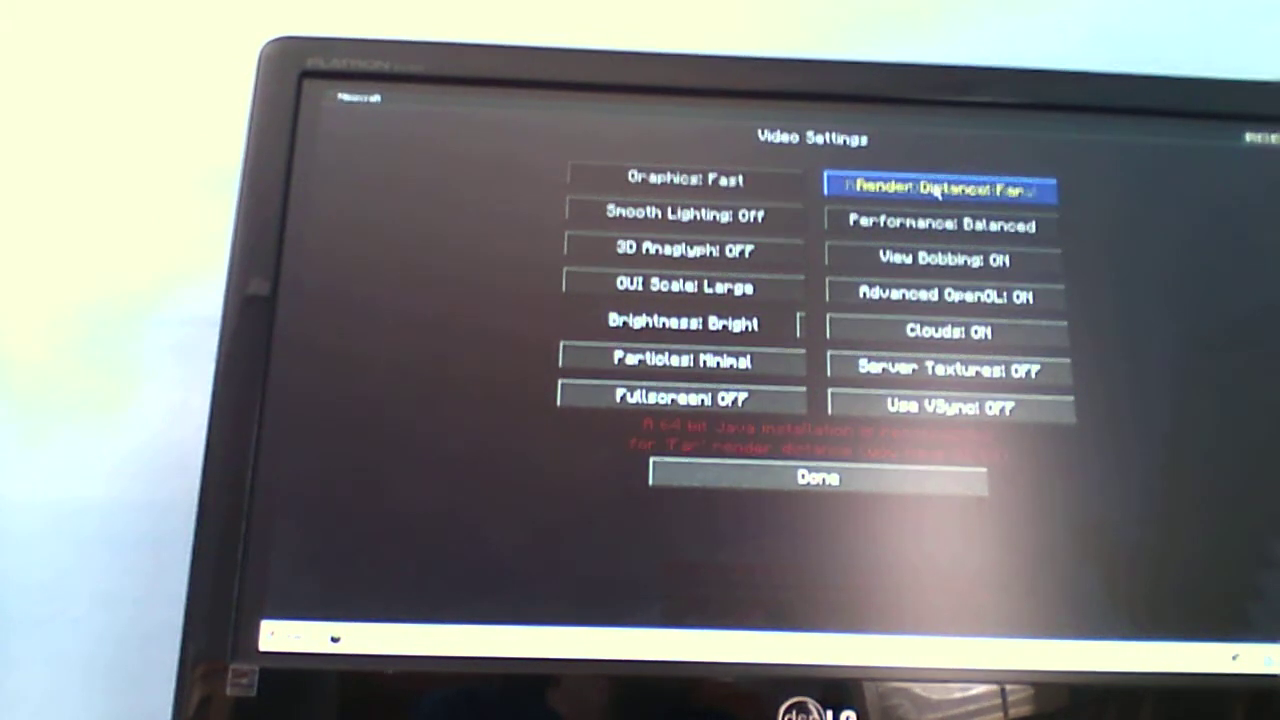
pyautogui.click(817, 478)
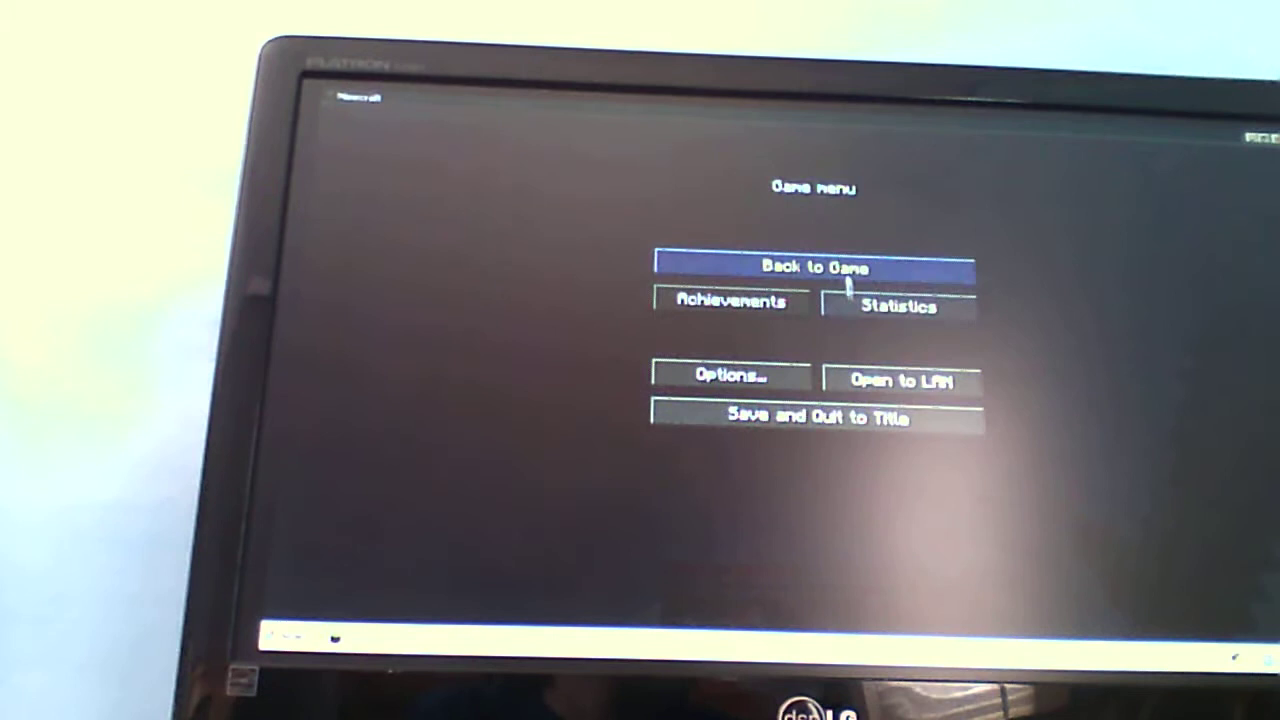
pyautogui.click(813, 267)
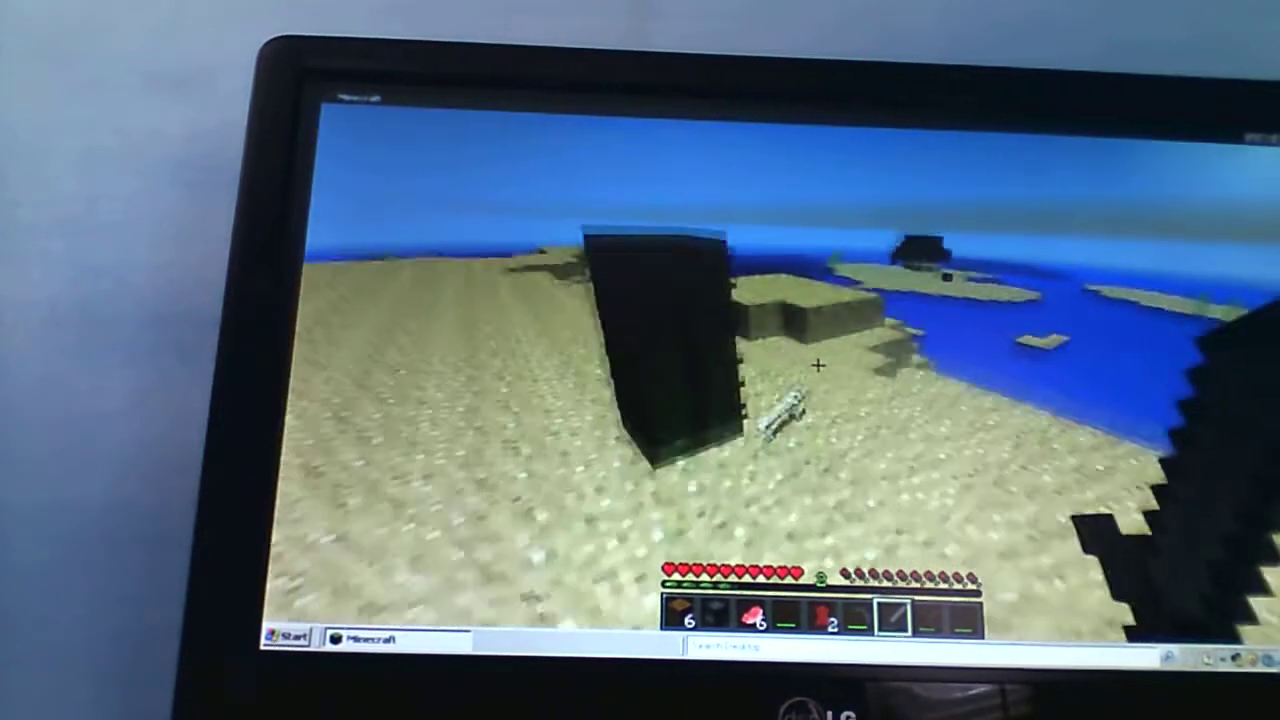
# Step: Check the inventory while walking across the desert into the pyramid
pyautogui.press('e')
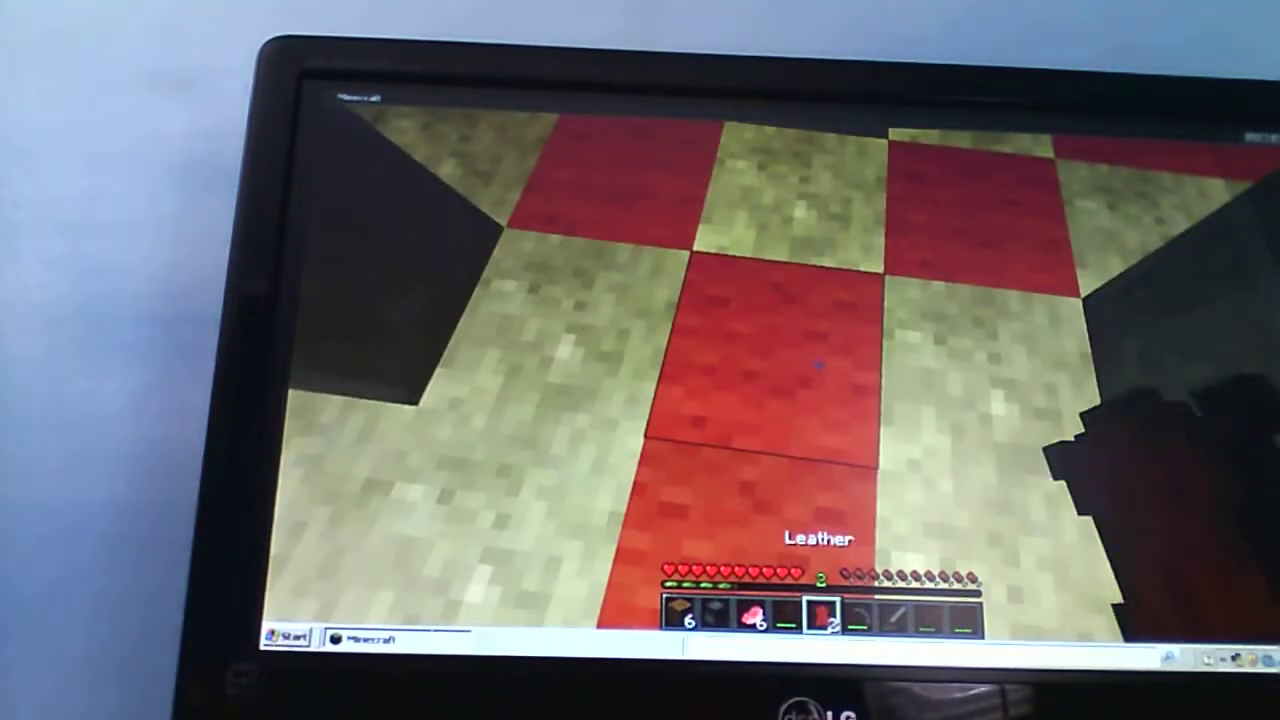
pyautogui.moveTo(815, 365)
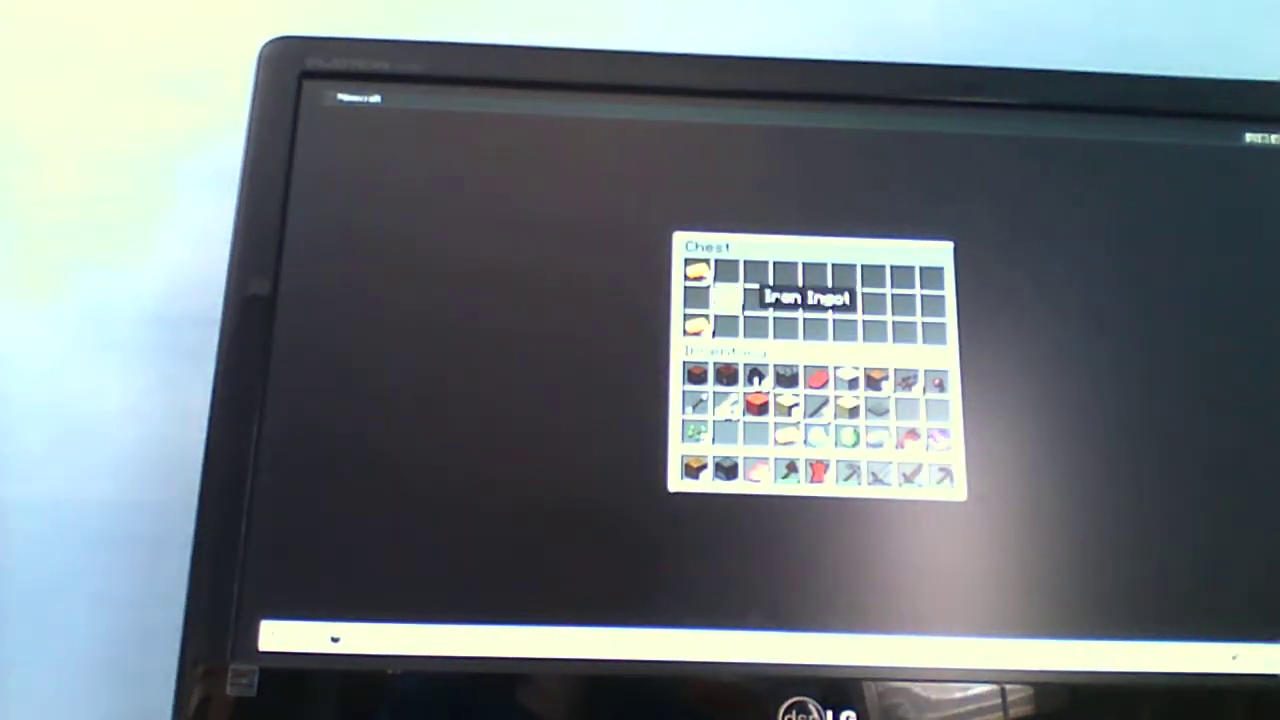
# Step: Close the chest after storing the iron ingots in it
pyautogui.press('Escape')
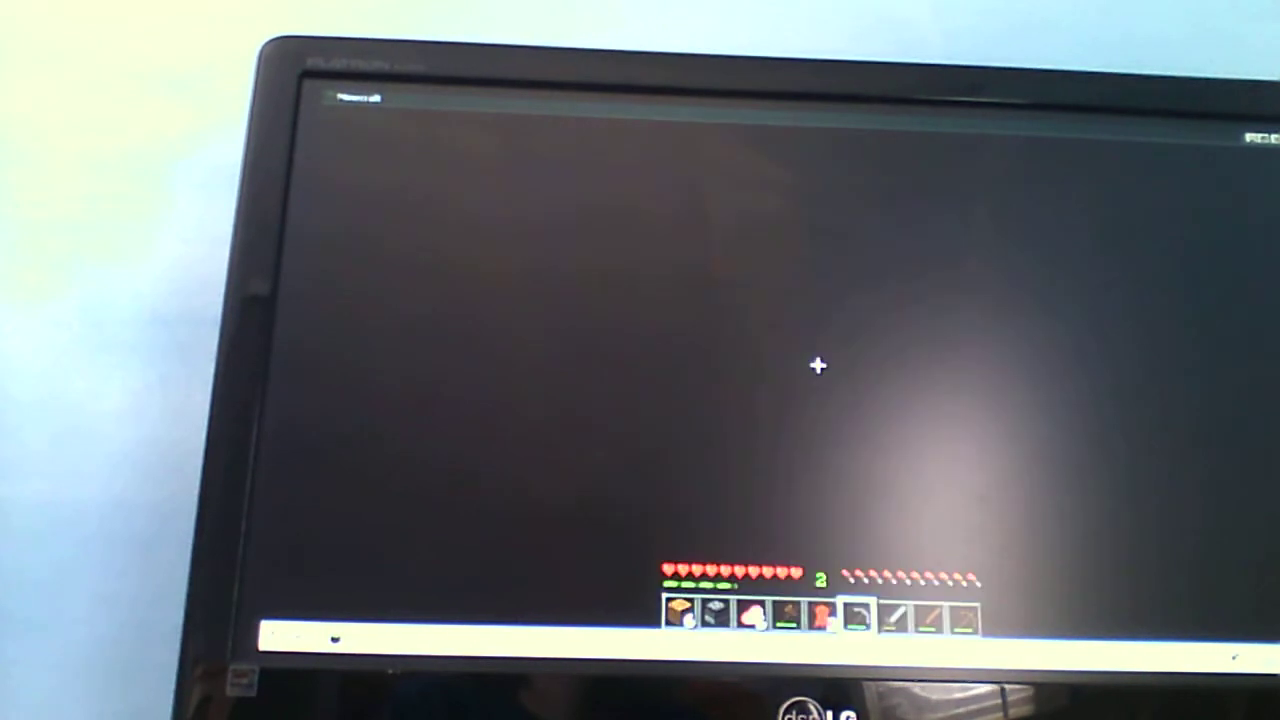
# Step: Explore the pyramid interior, then bring up the inventory with its small crafting grid
pyautogui.press('e')
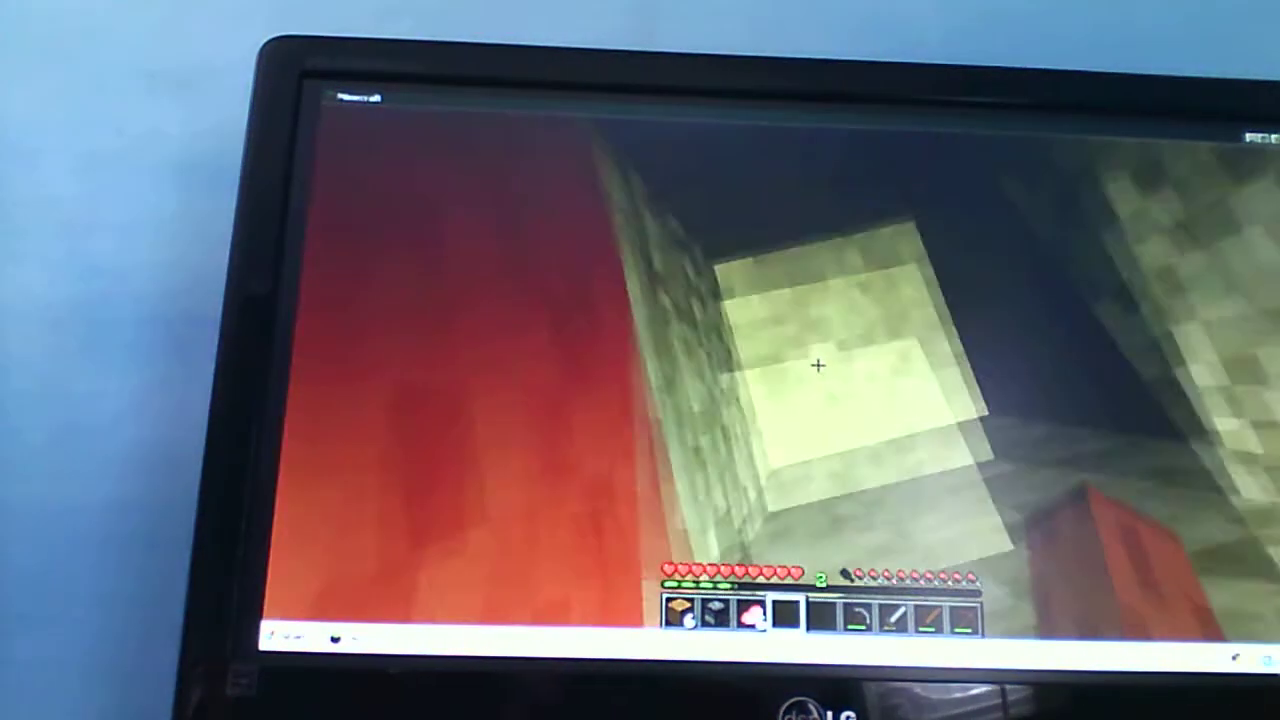
pyautogui.press('e')
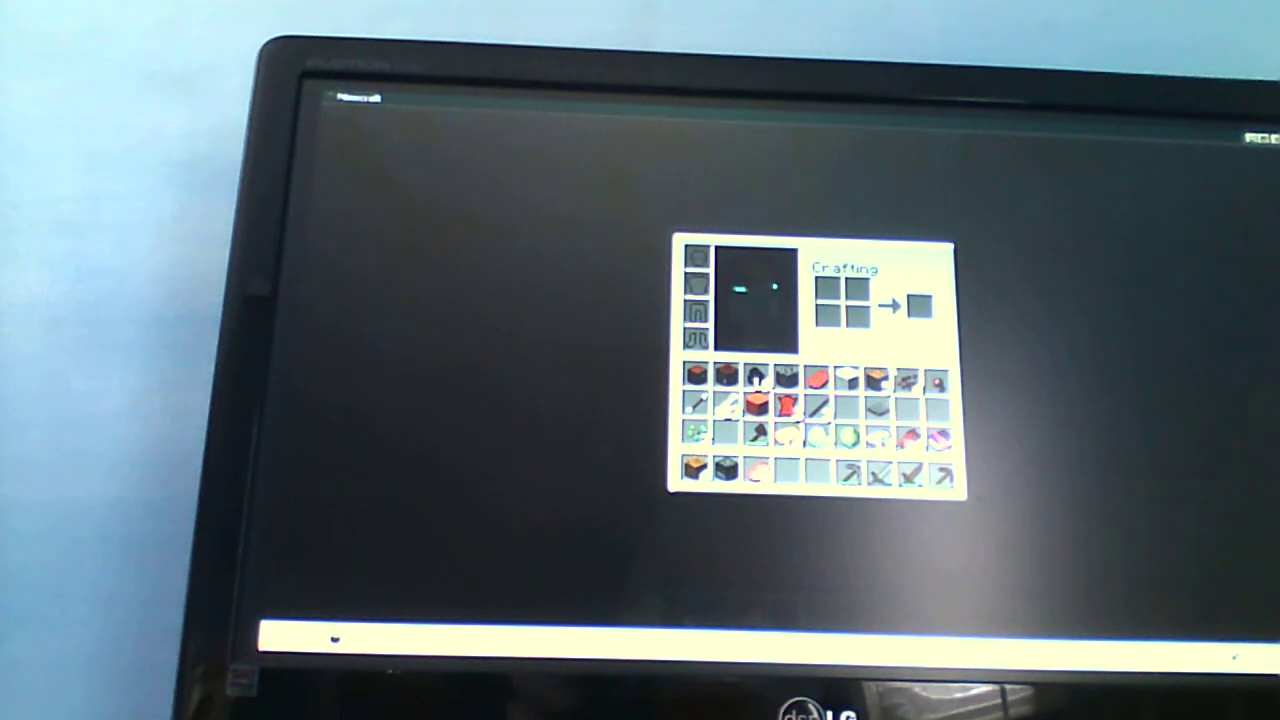
pyautogui.moveTo(755, 403)
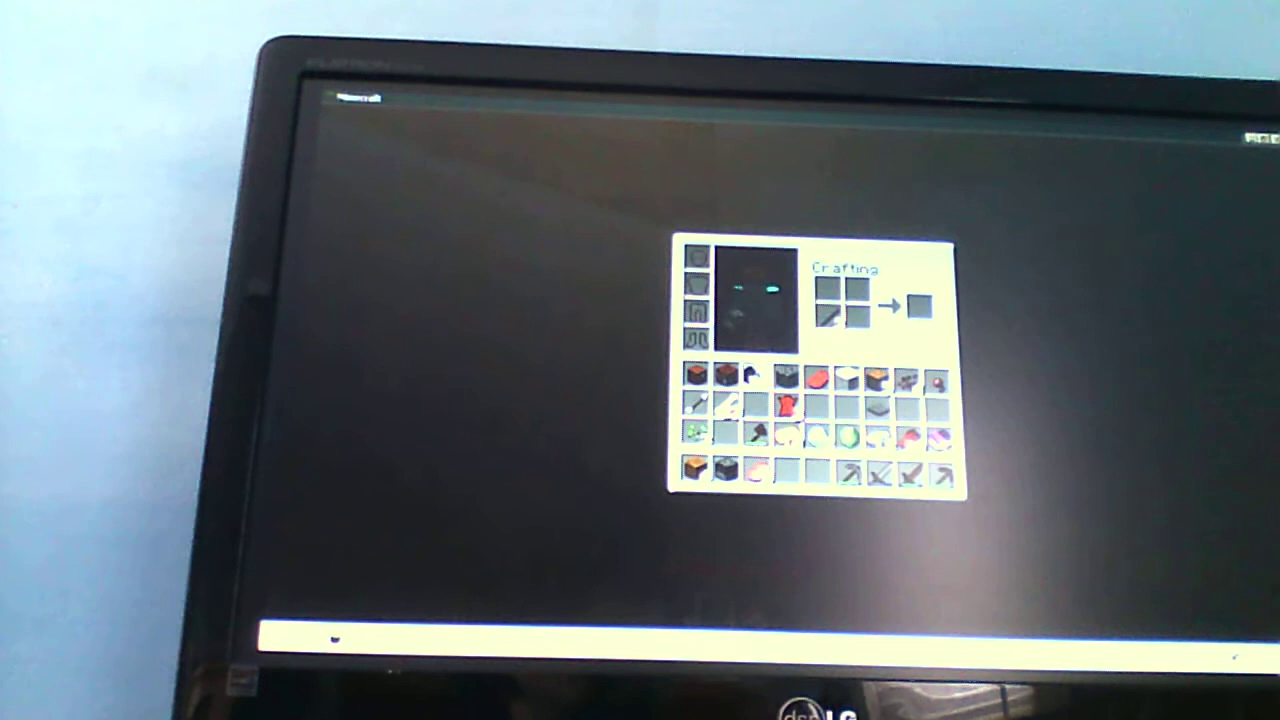
# Step: Close, reopen and close the inventory with 13- and 11-item stacks now in the hotbar
pyautogui.press('Escape')
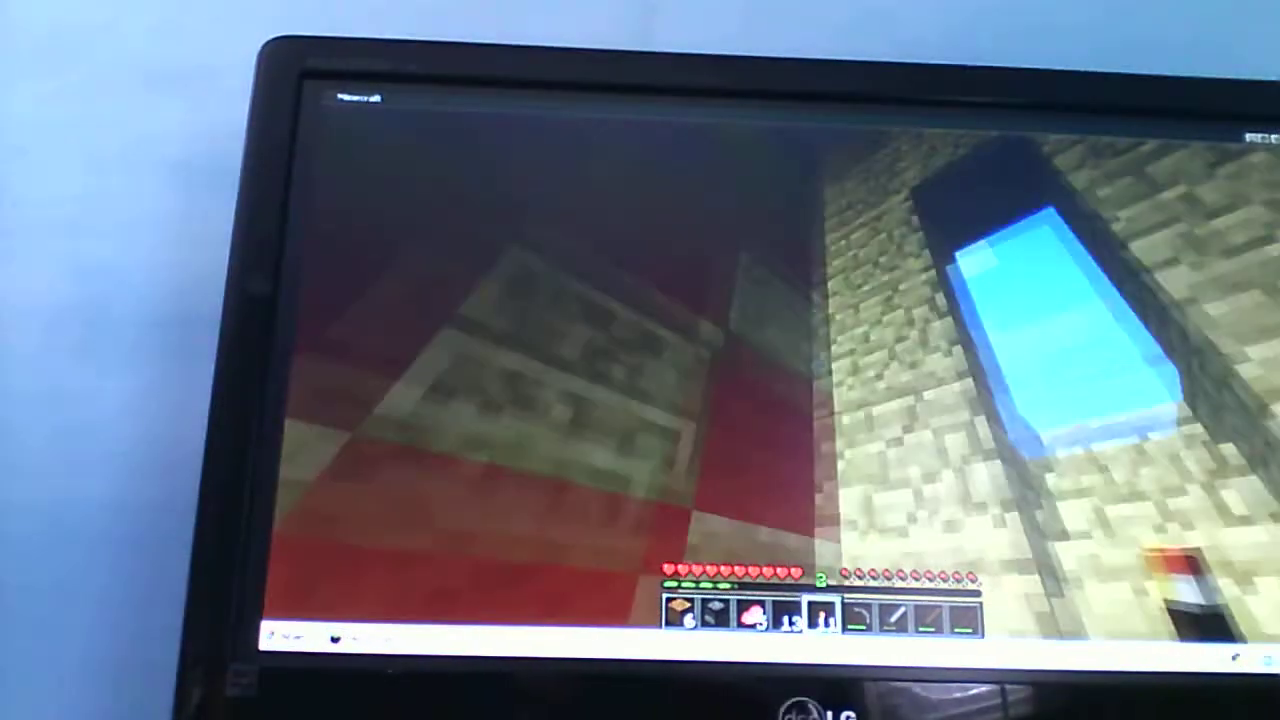
pyautogui.press('e')
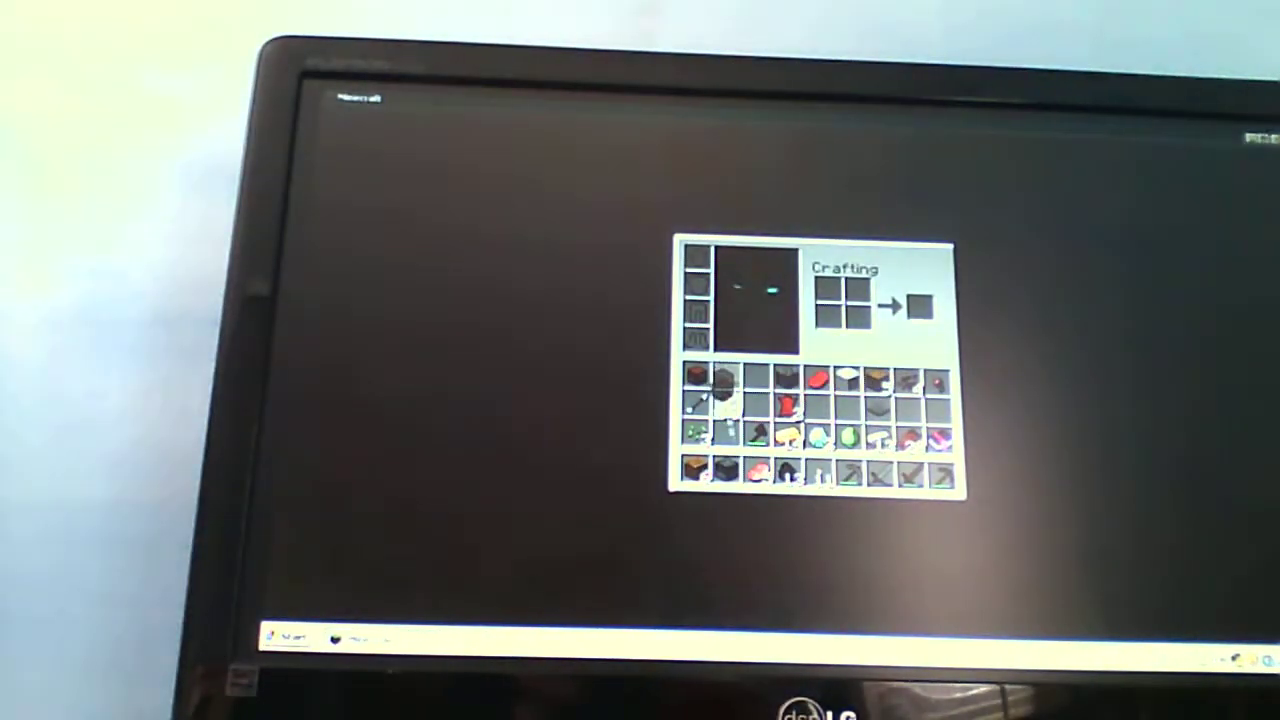
pyautogui.press('Escape')
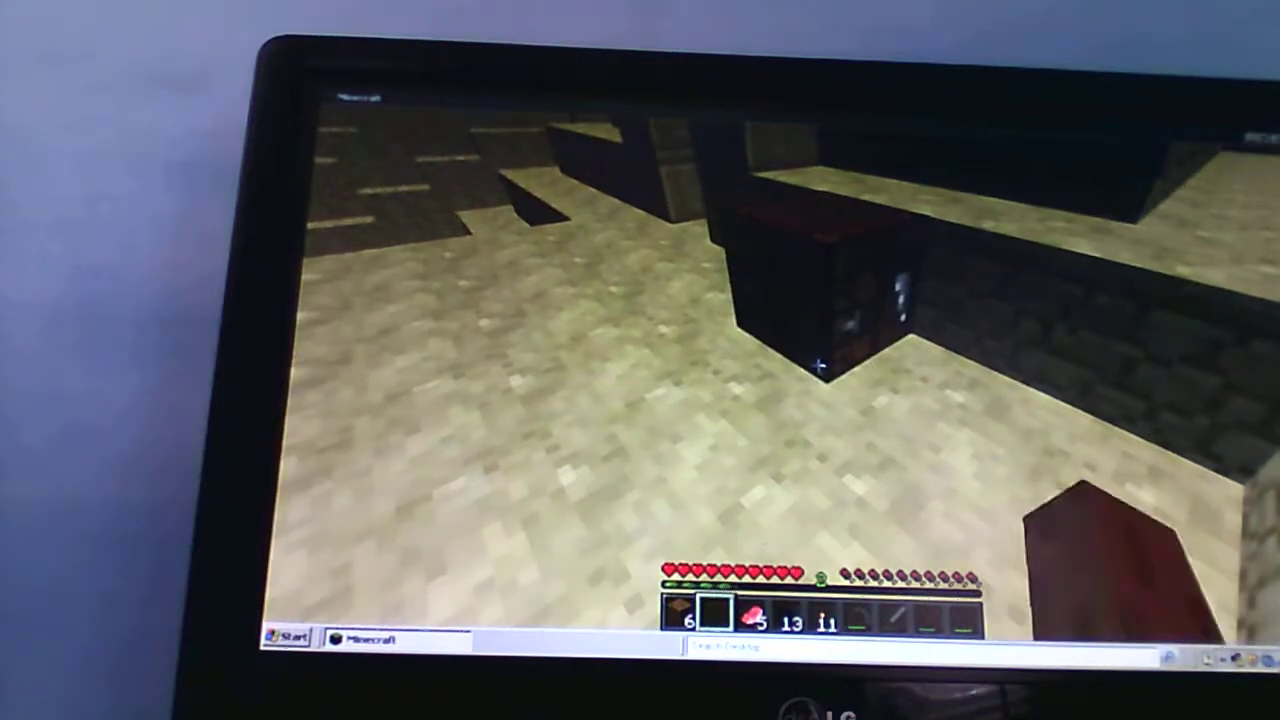
# Step: Lay six wooden planks in two columns of three on the crafting grid, then resume play
pyautogui.press('e')
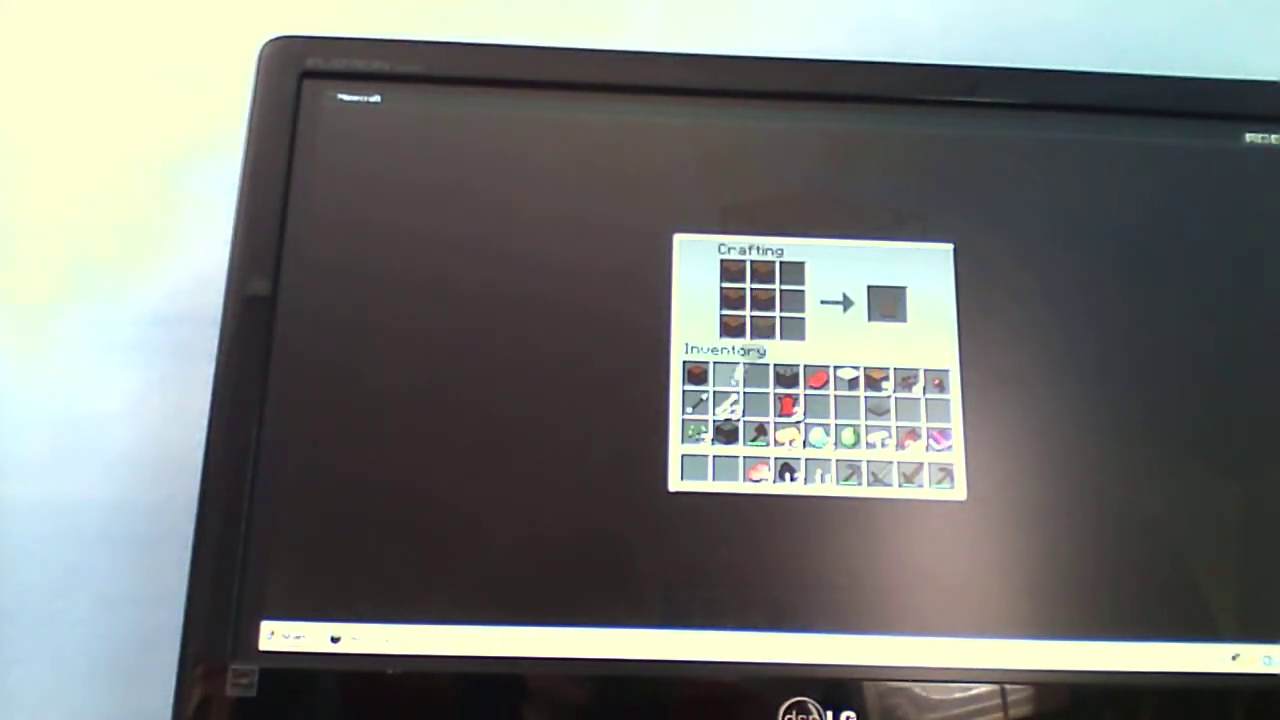
pyautogui.press('Escape')
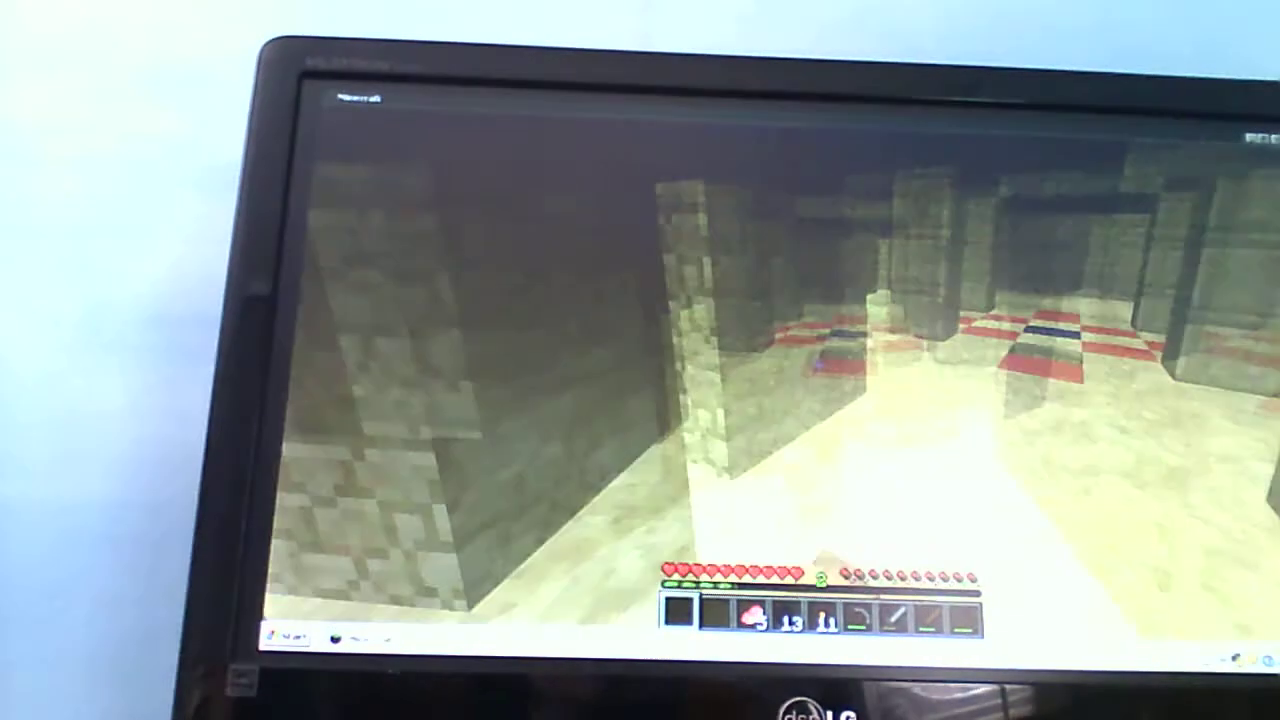
# Step: Set a wooden door into the gap in the pyramid's sandstone wall
pyautogui.press('e')
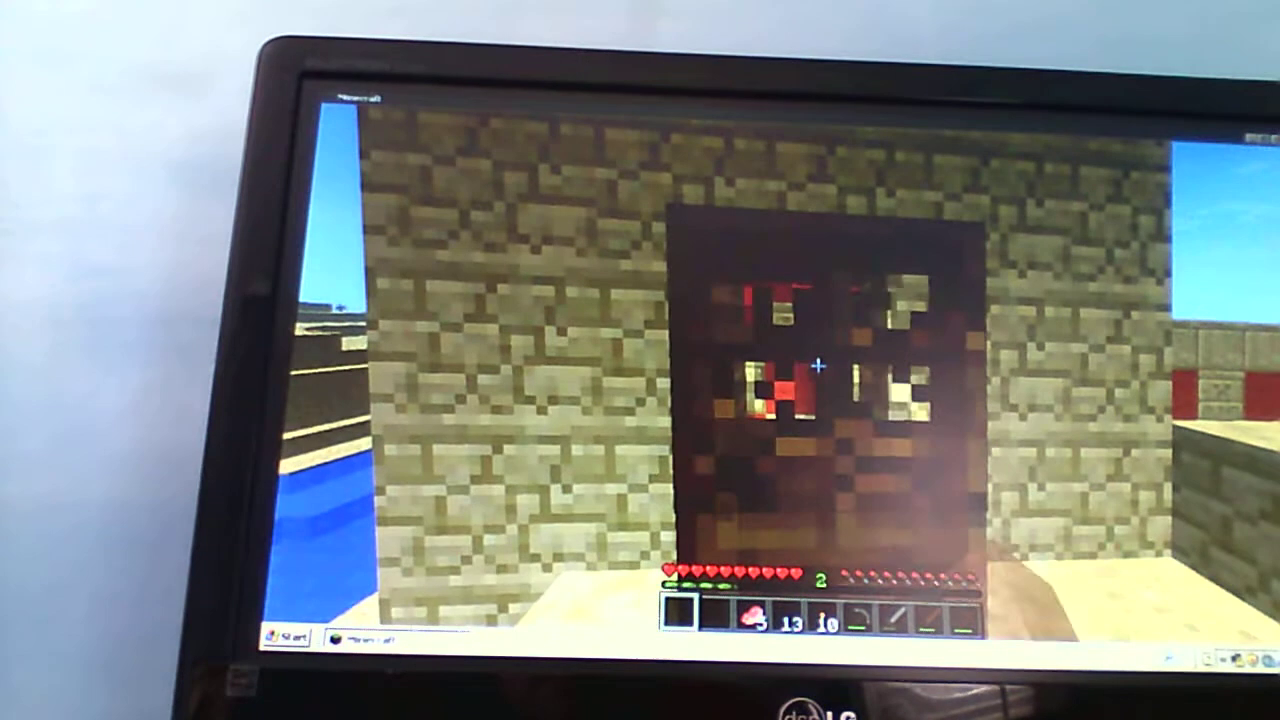
pyautogui.press('e')
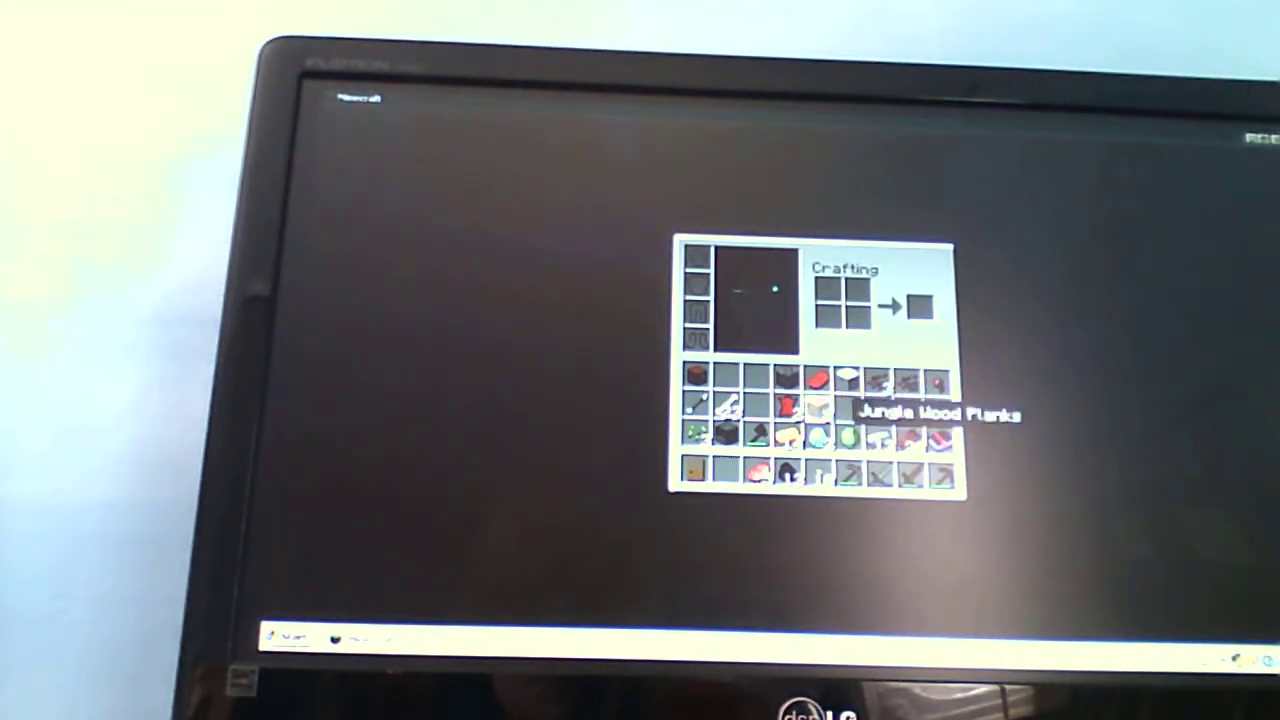
pyautogui.press('Escape')
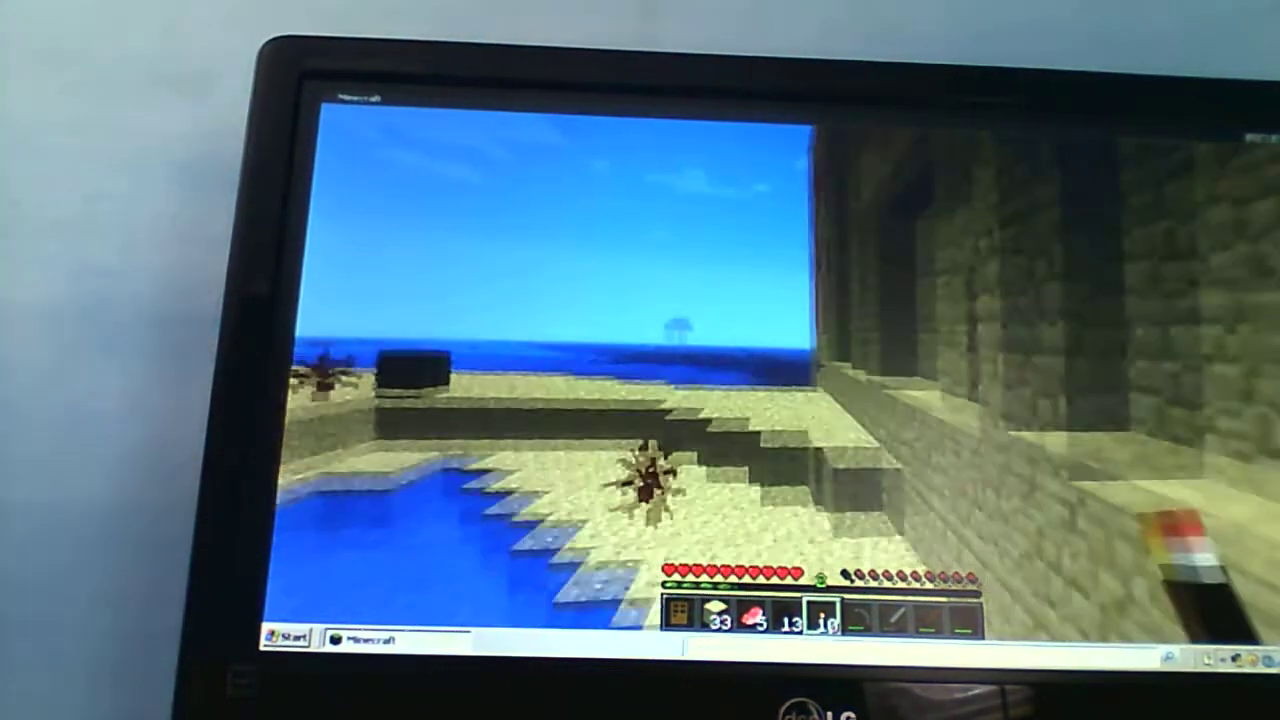
# Step: Hold sandstone and build extra blocks onto the pyramid until 4 remain
pyautogui.press('e')
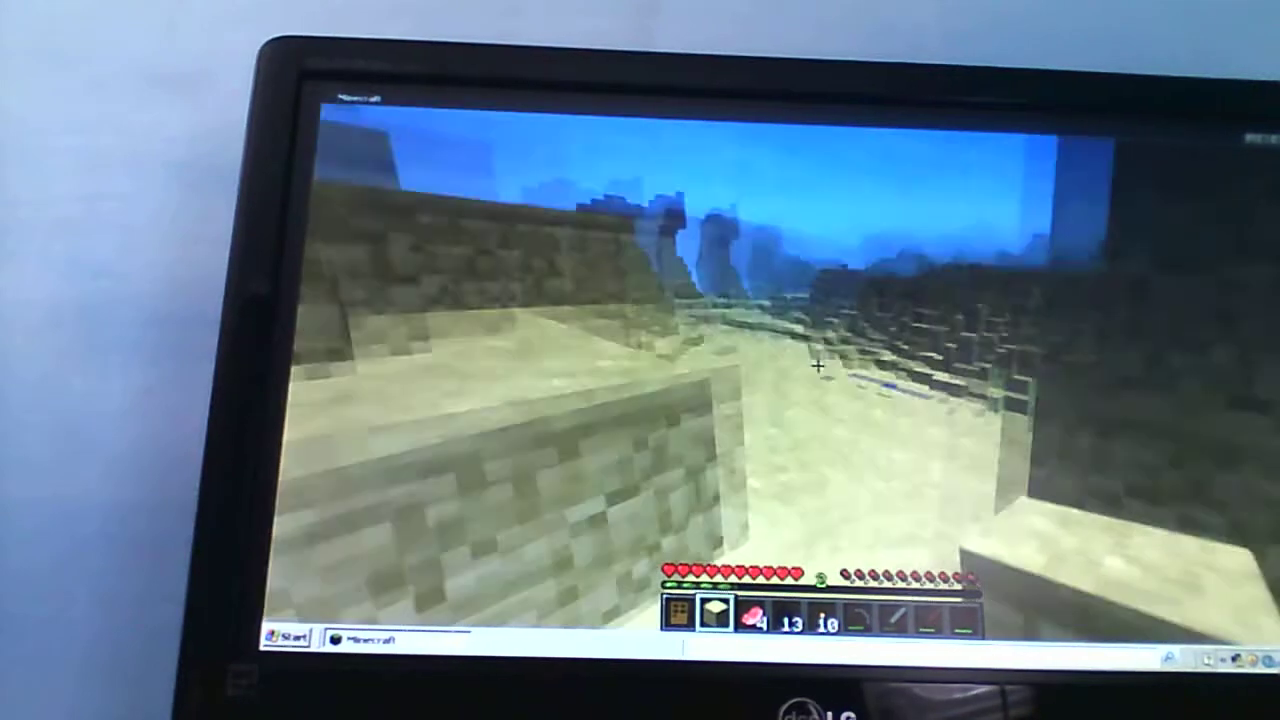
pyautogui.press('e')
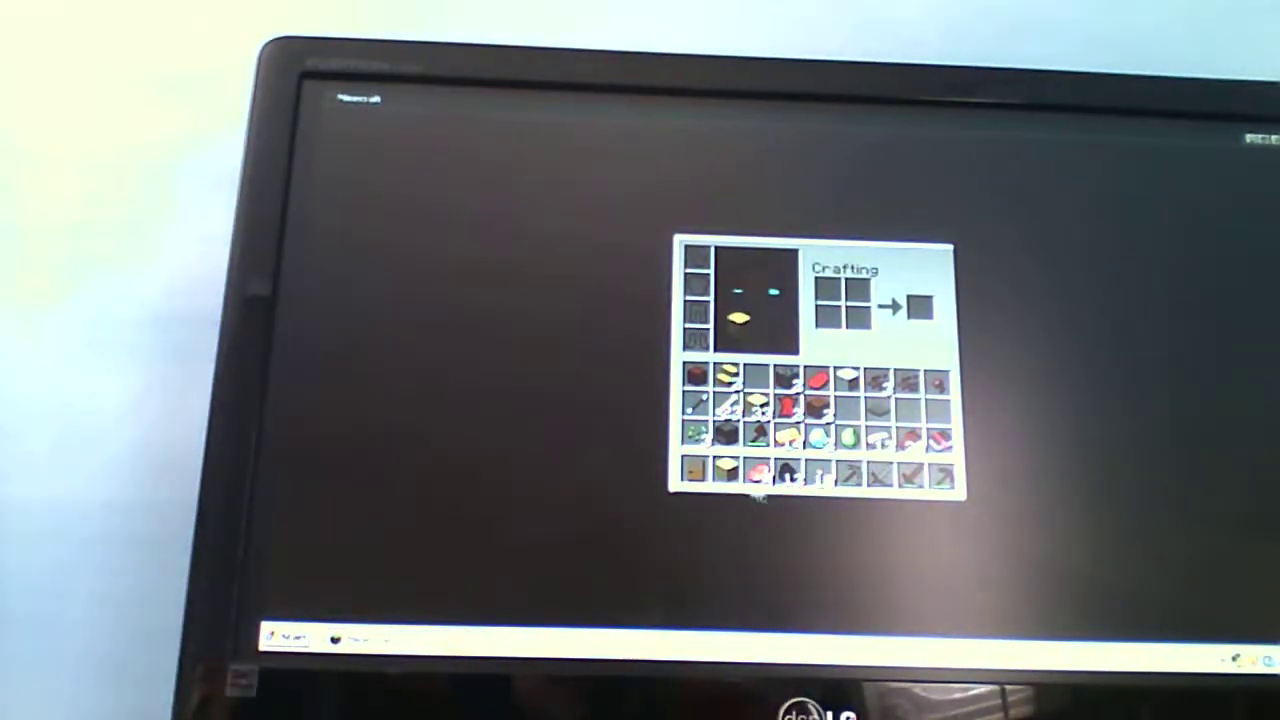
pyautogui.moveTo(775, 540)
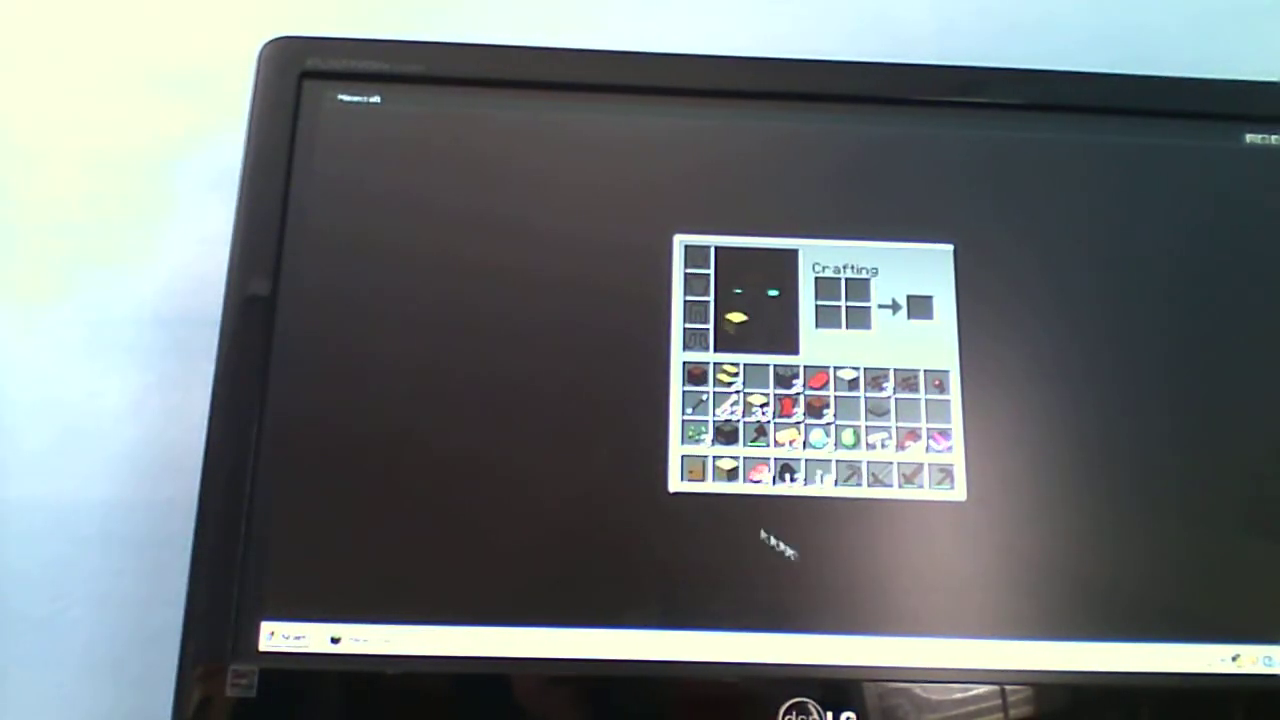
pyautogui.press('Escape')
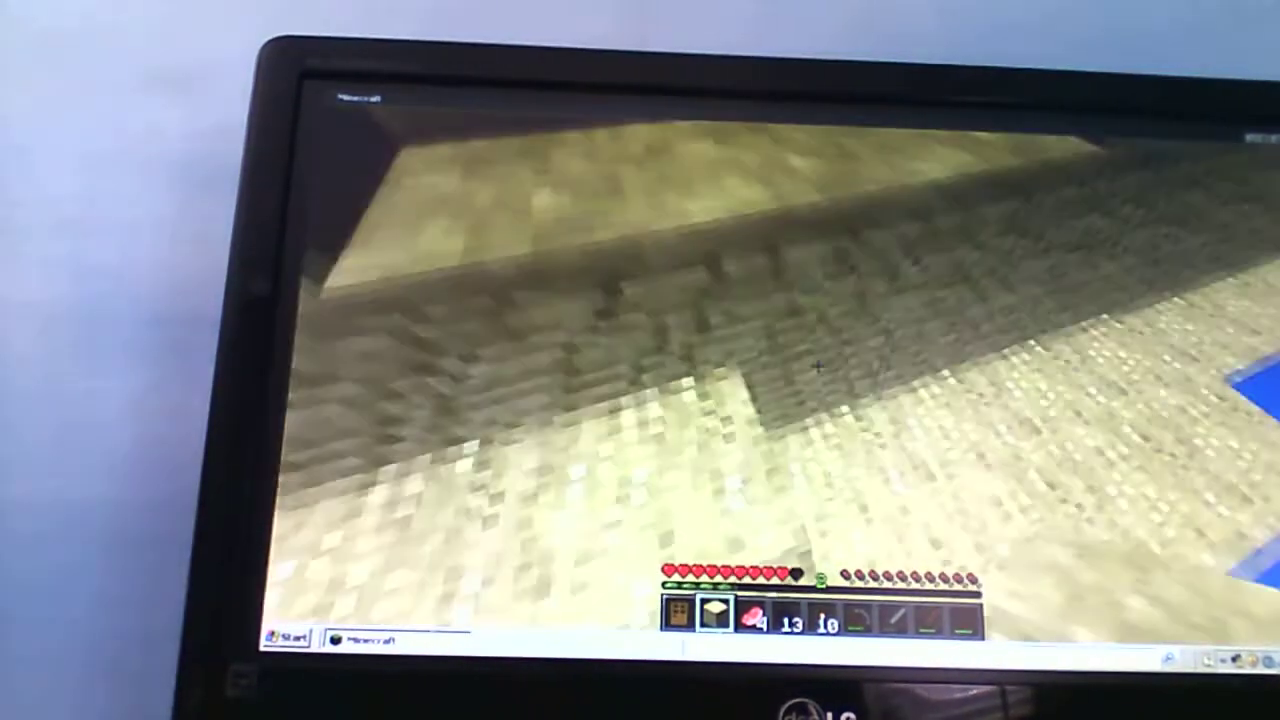
# Step: Equip the armor and carry the iron sword into the red-patterned central hall
pyautogui.press('e')
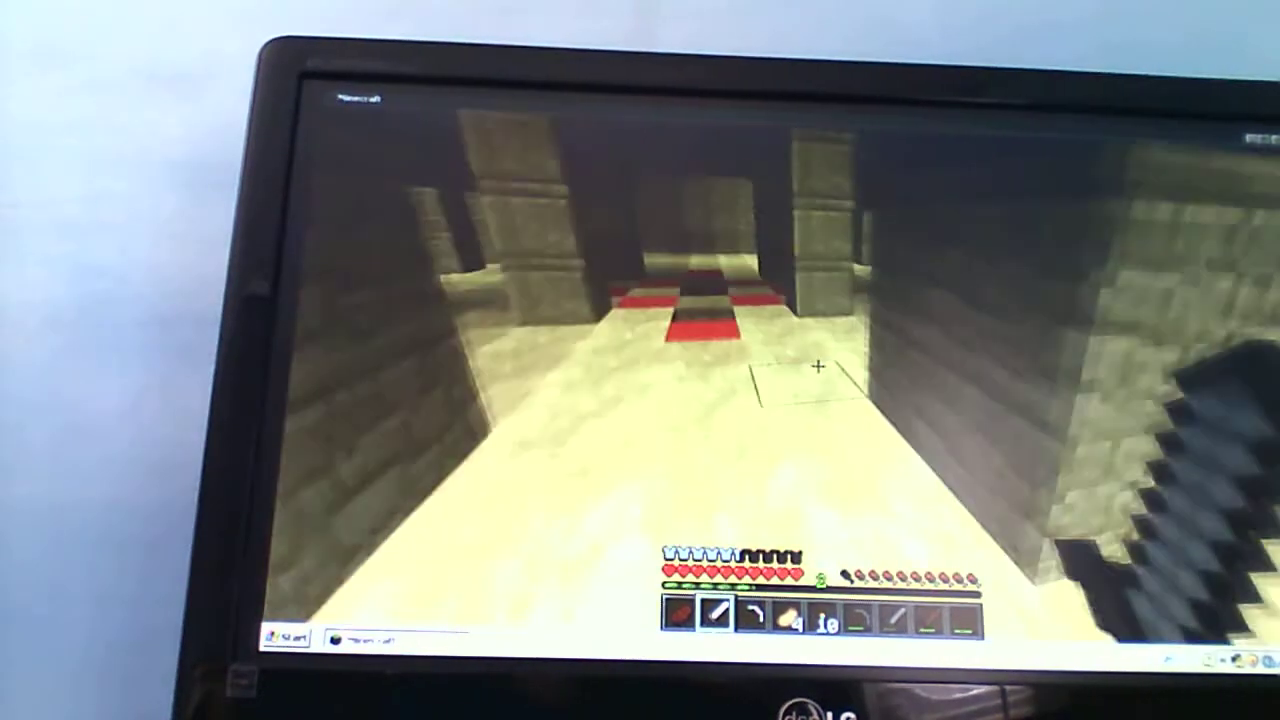
# Step: Walk down the torch-lit hall to the furnace and crafting table
pyautogui.press('e')
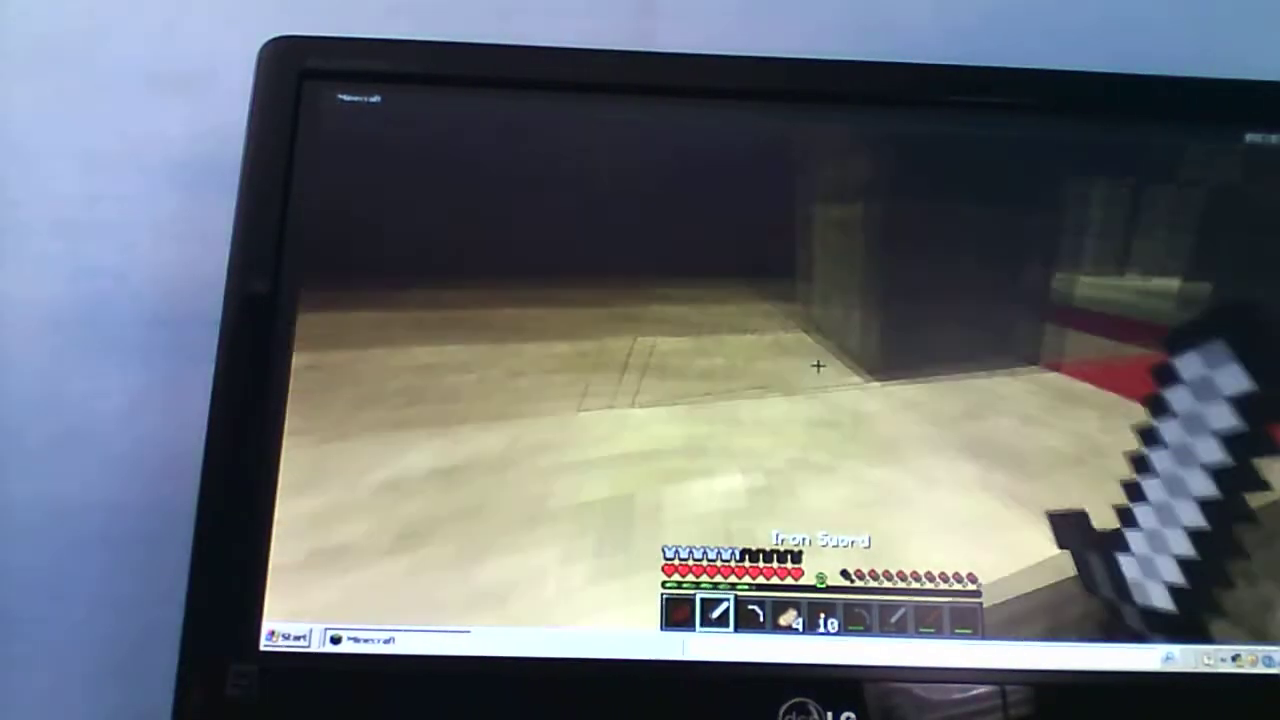
pyautogui.press('e')
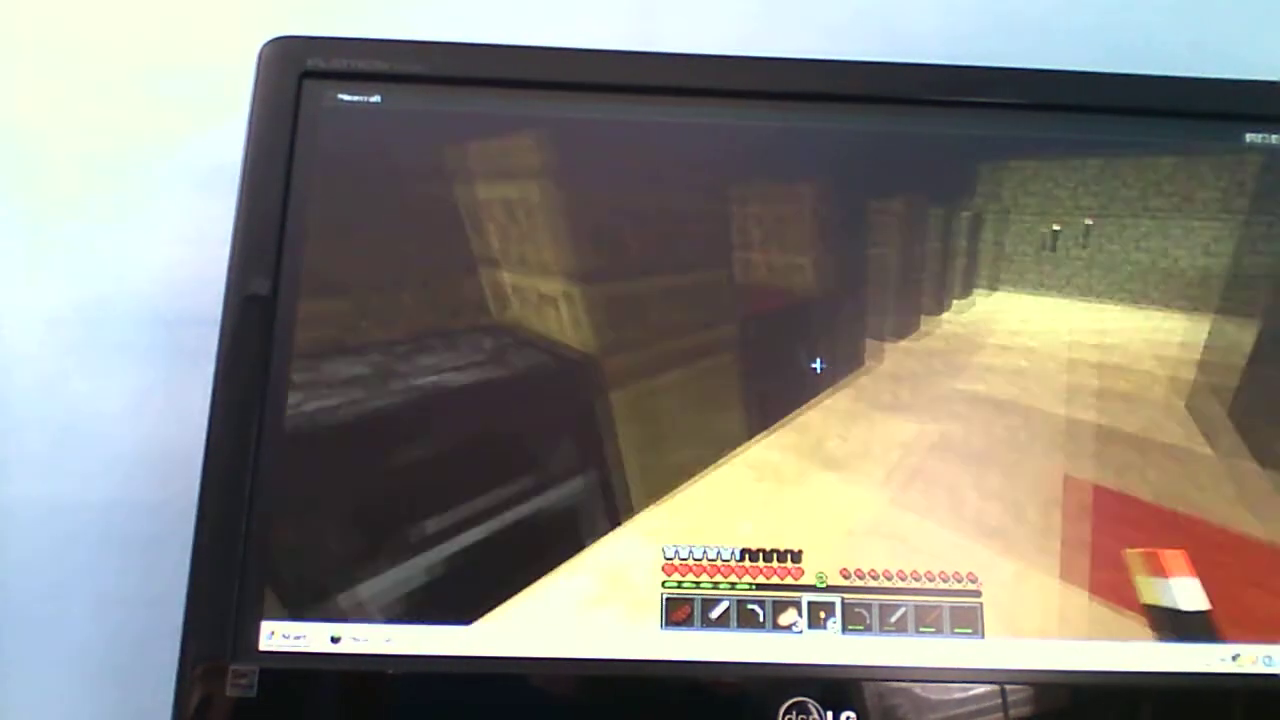
pyautogui.press('e')
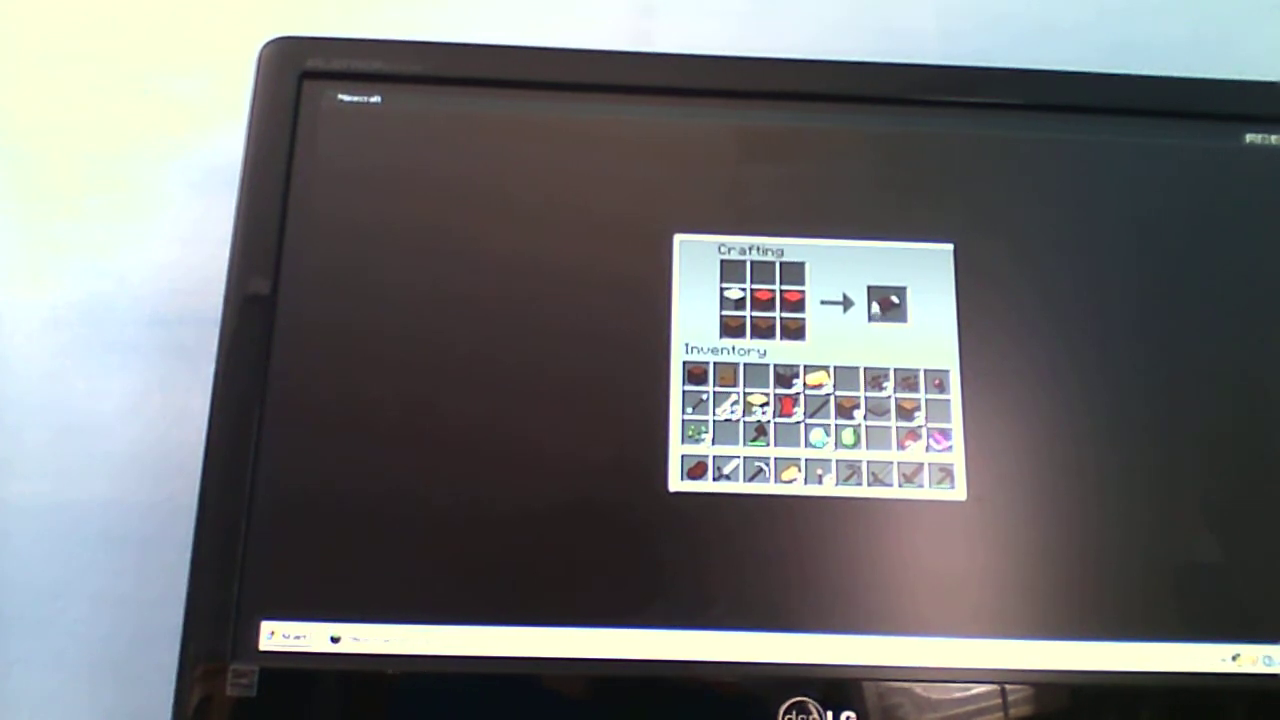
# Step: Take the finished bed from the output slot and return to the world
pyautogui.click(888, 303)
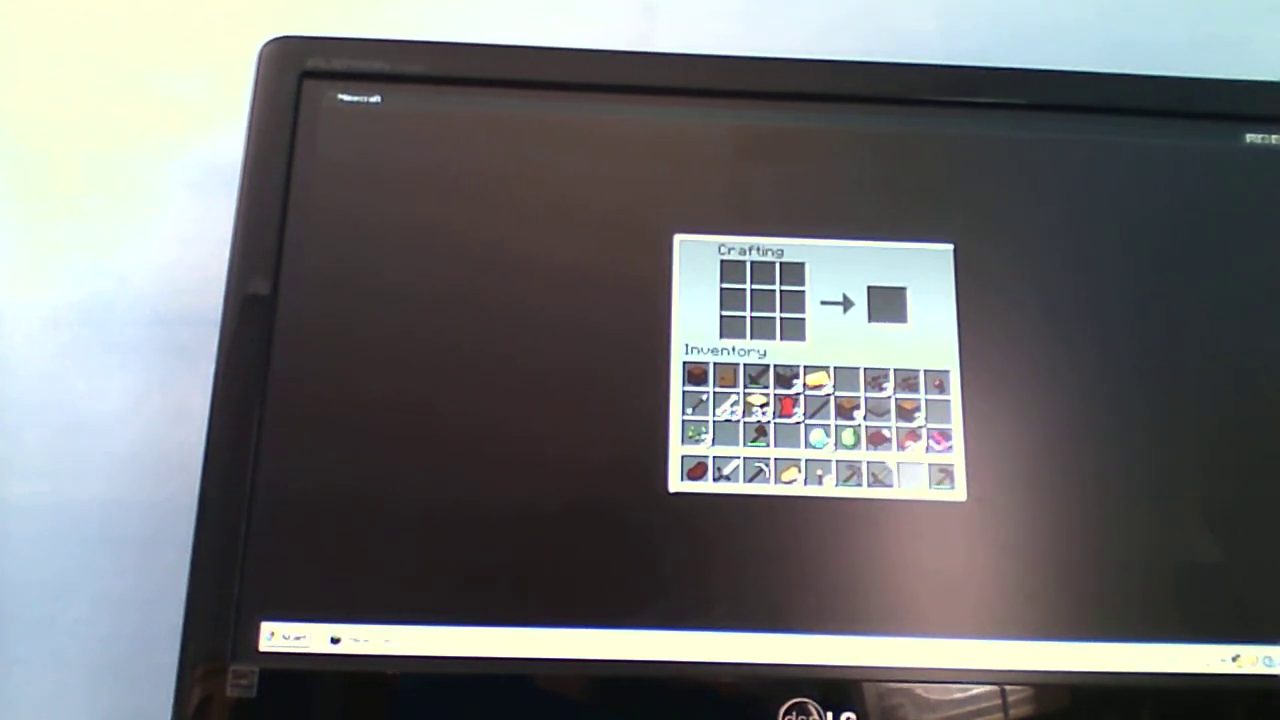
pyautogui.press('Escape')
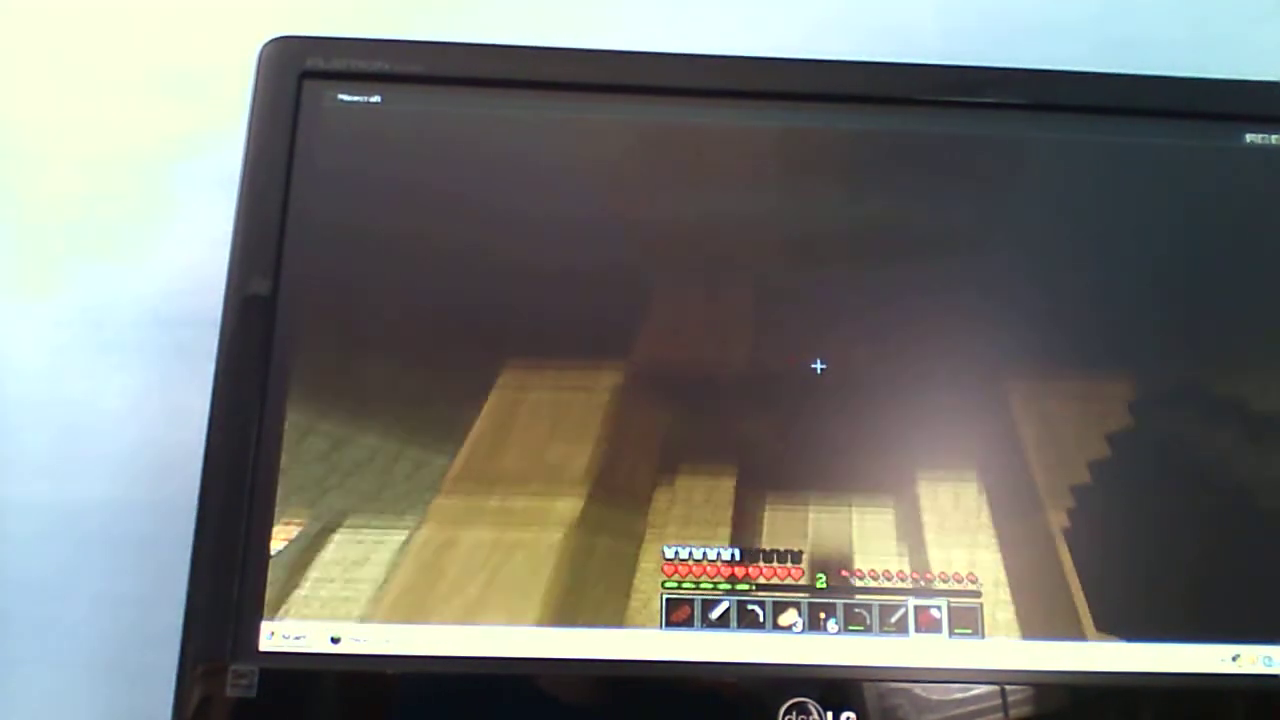
# Step: Open the player inventory showing the equipped armor and the gold ingot
pyautogui.press('e')
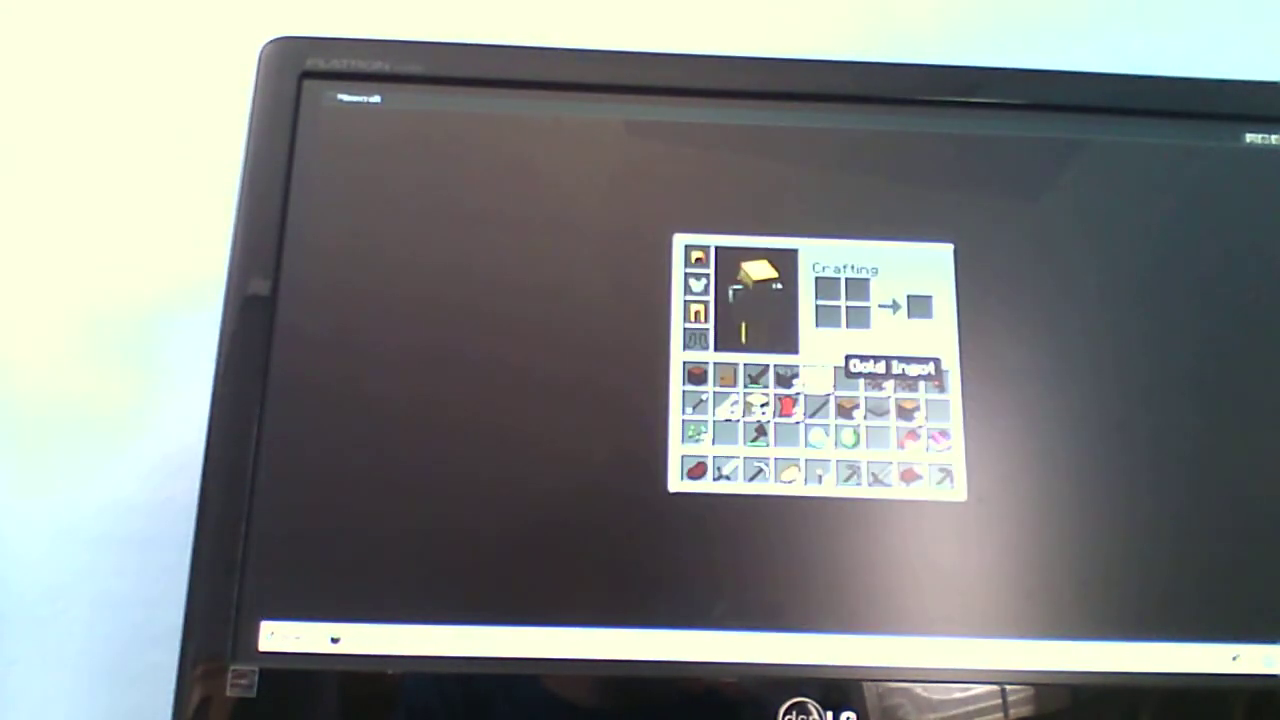